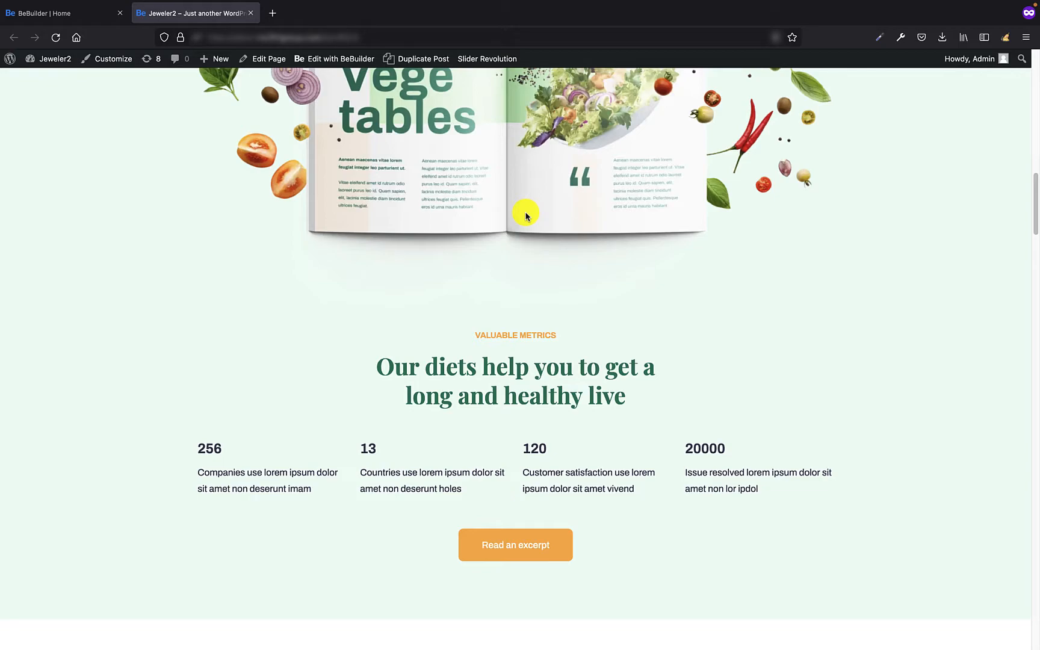
Scroll through the page and bring it up in the BeBuilder visual editor.
scroll("down", 3)
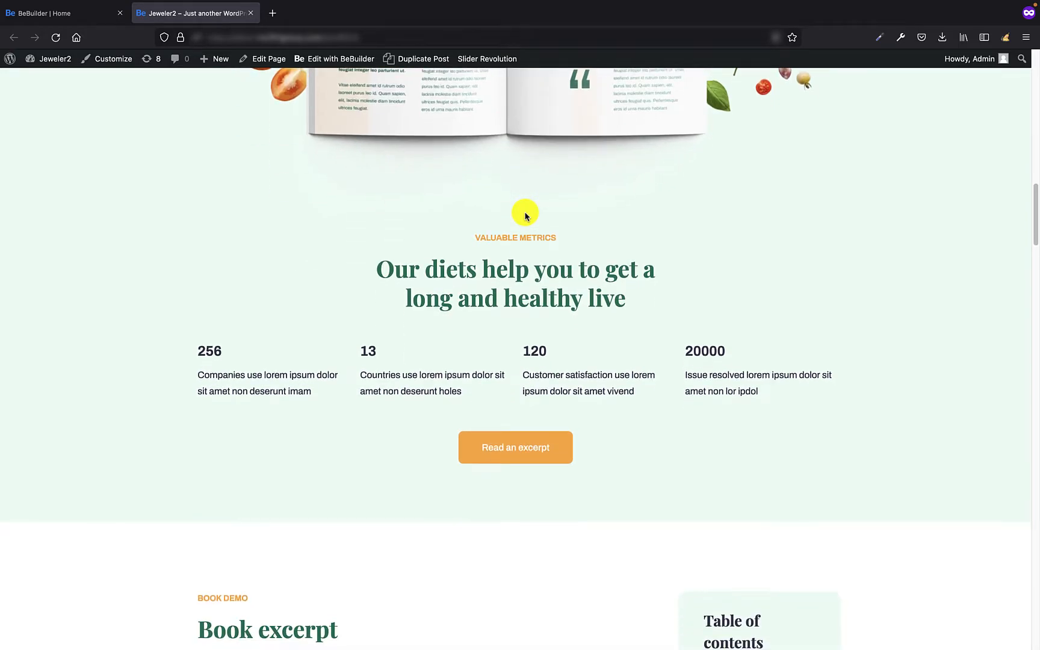
scroll("down", 3)
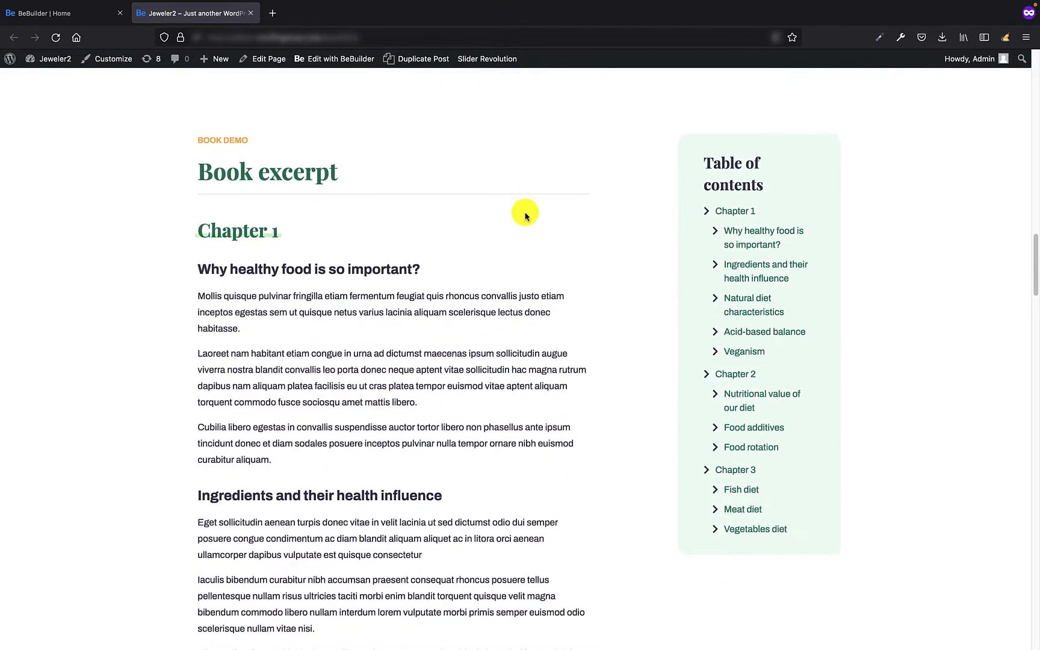
scroll("down", 3)
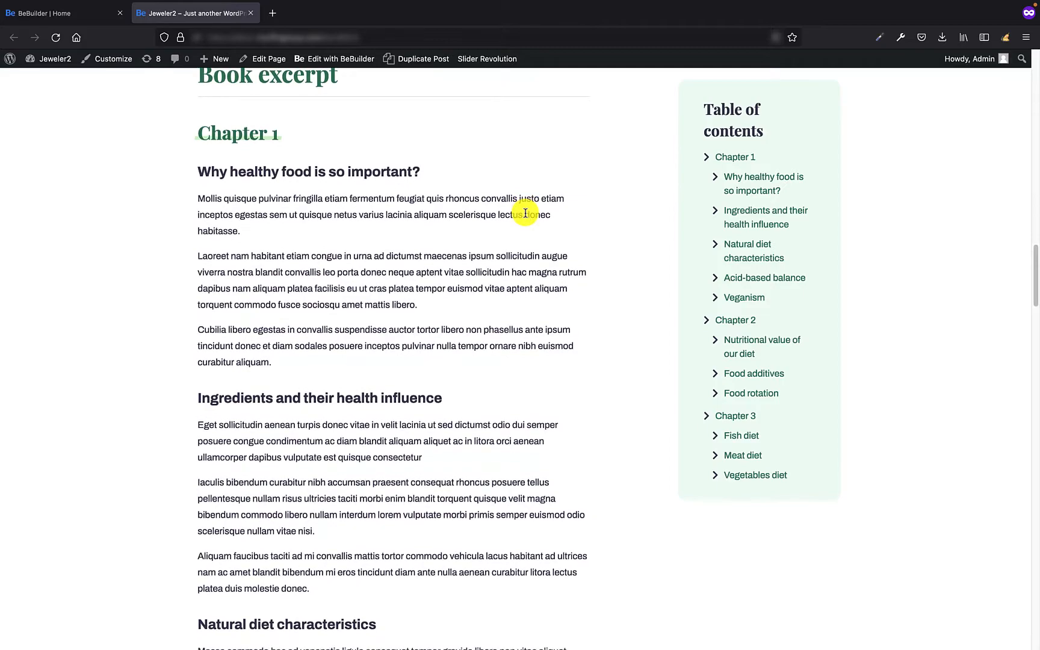
scroll("down", 3)
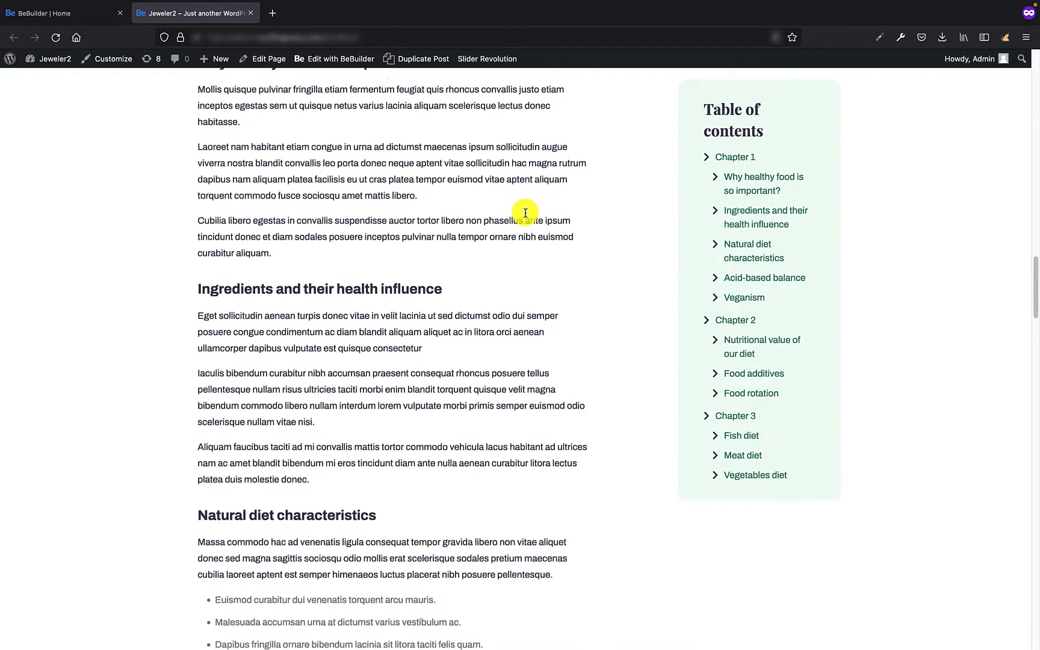
scroll("down", 3)
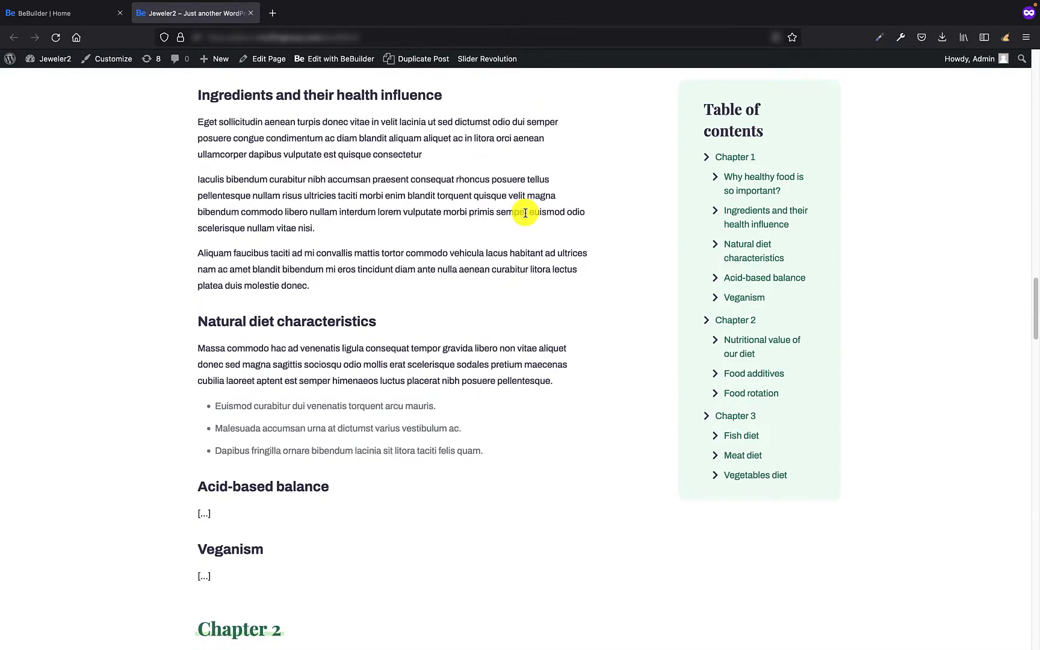
scroll("down", 3)
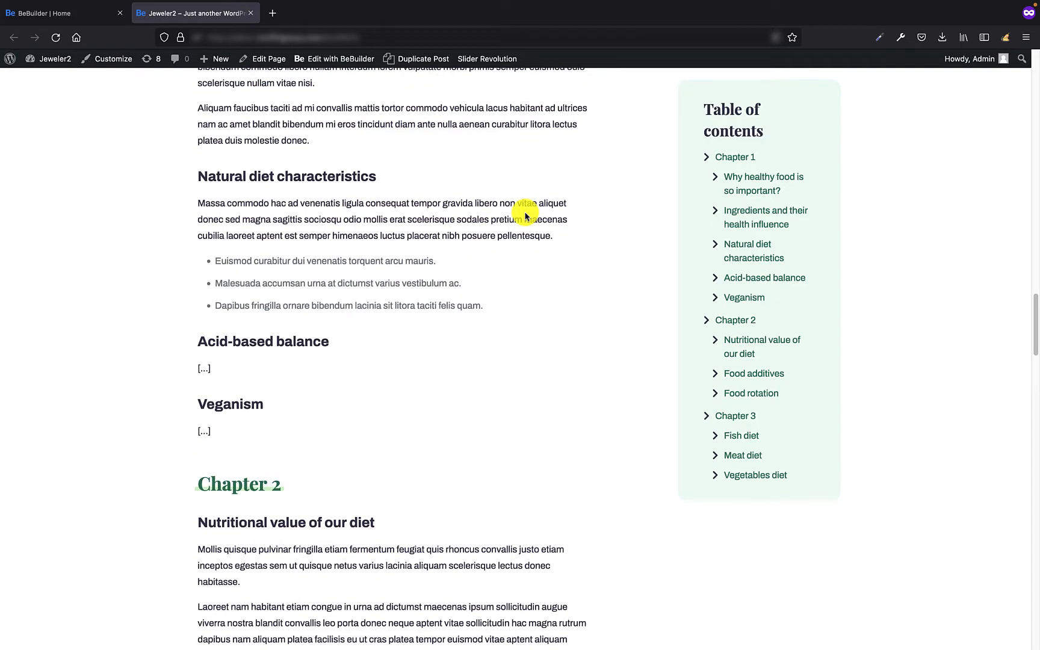
scroll("down", 3)
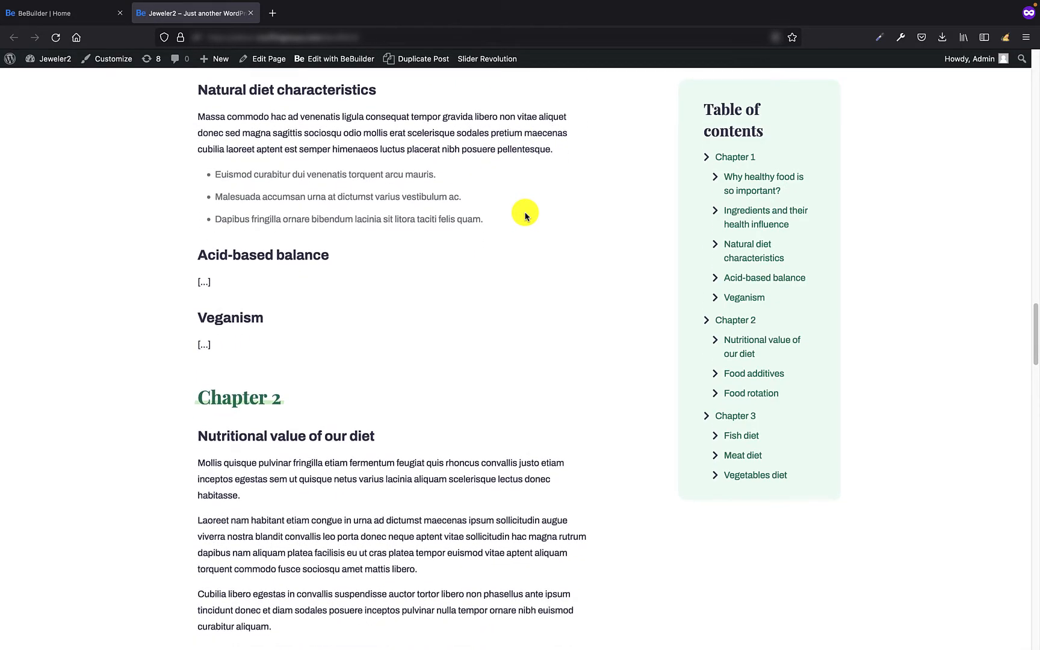
scroll("down", 3)
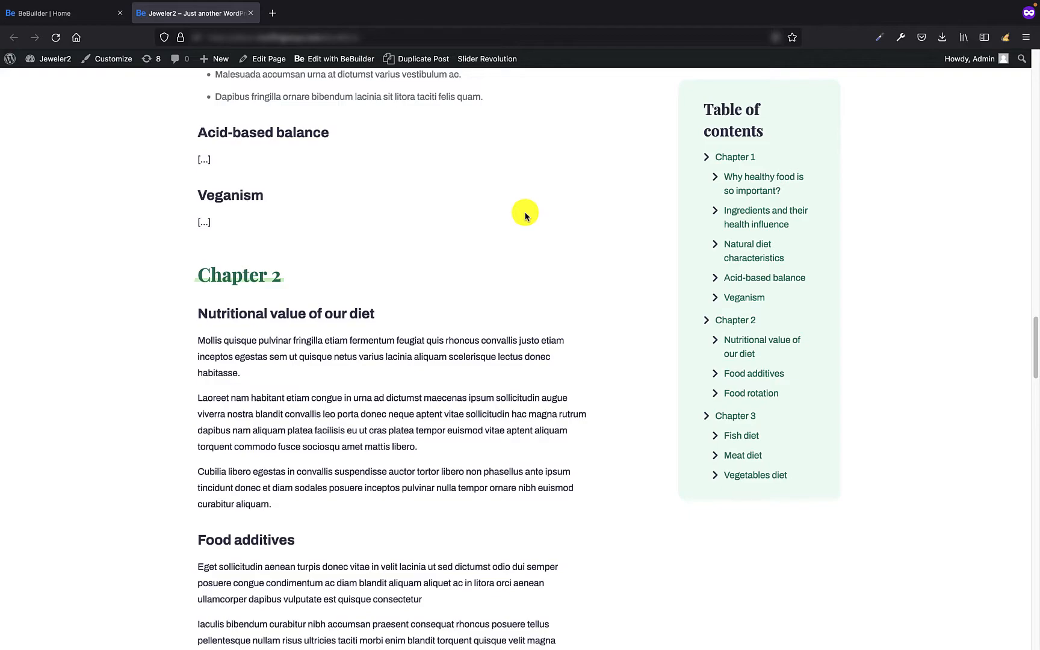
scroll("down", 3)
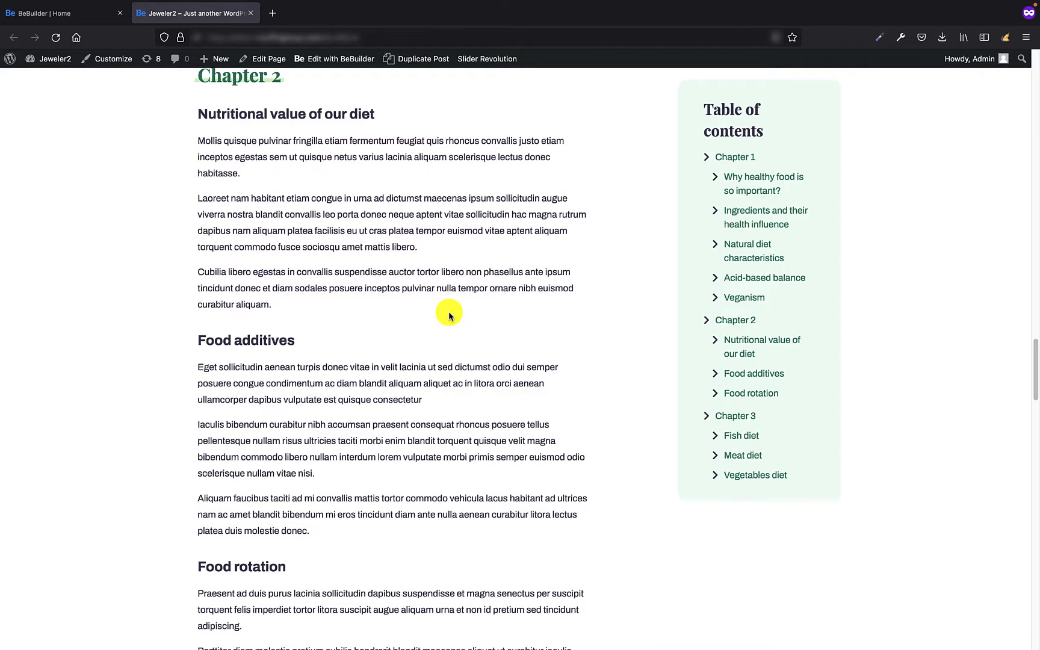
left_click(60, 12)
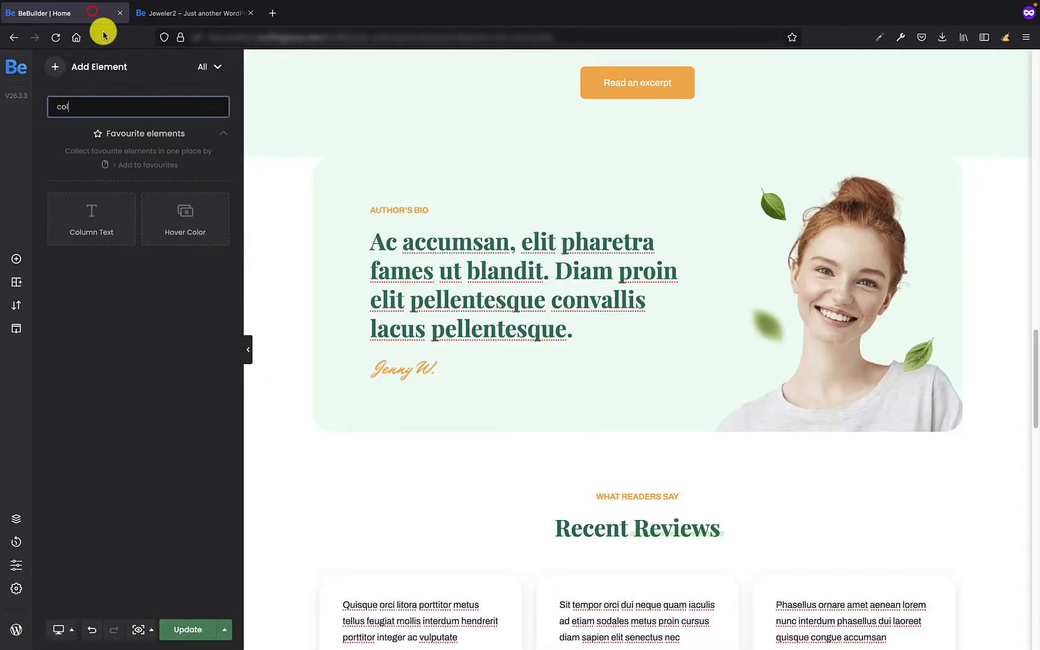
mouse_move(638, 159)
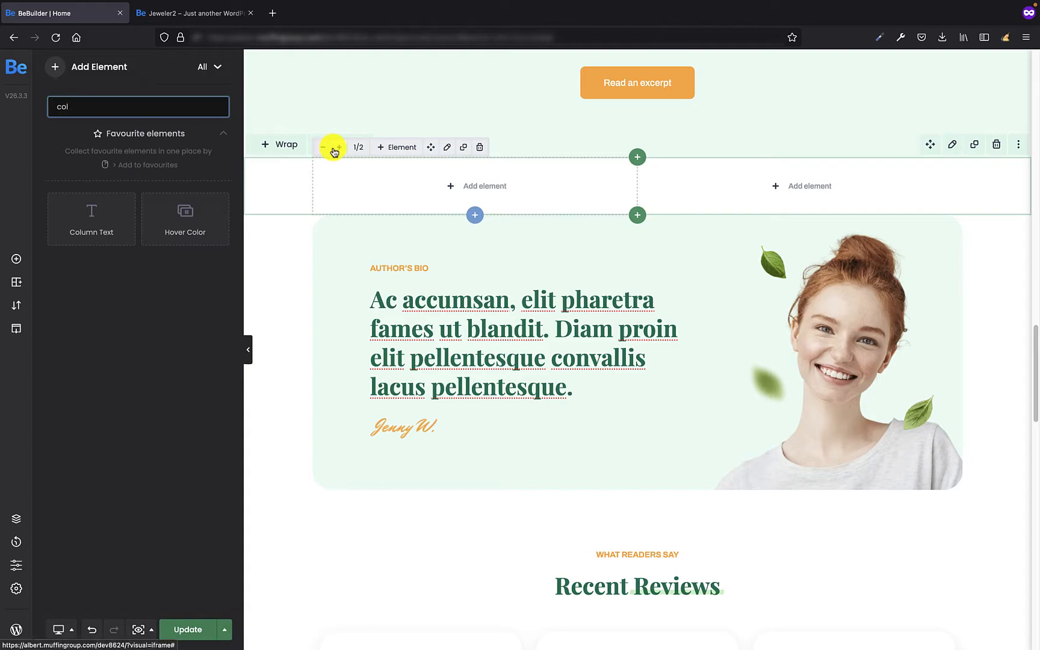
Resize the new row's first column to 3/4 width, leaving a narrow column beside it.
left_click(336, 147)
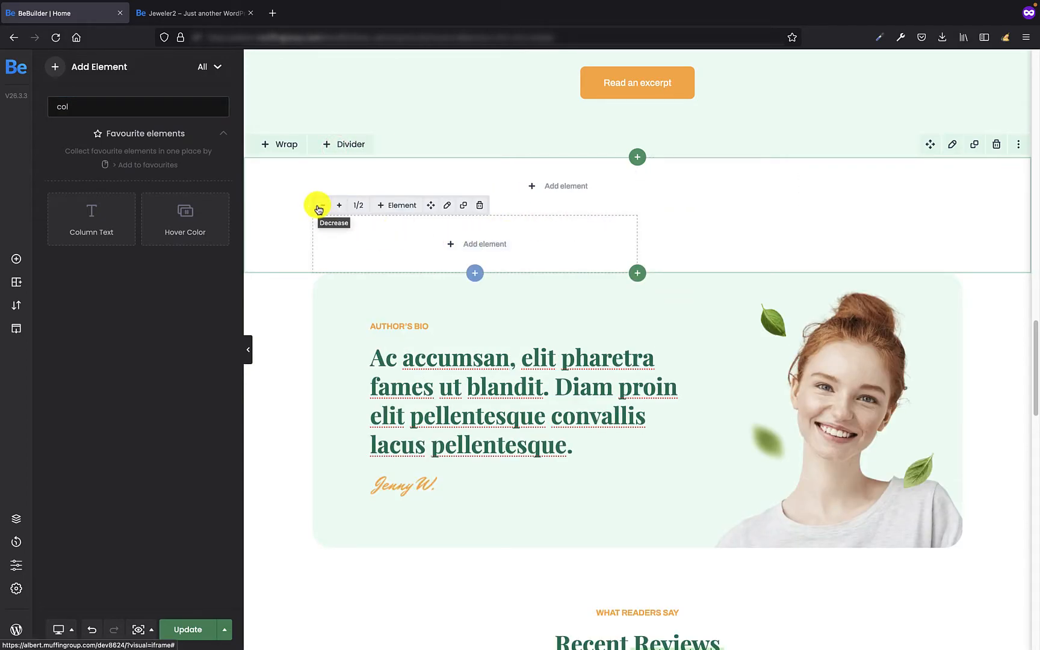
left_click(316, 205)
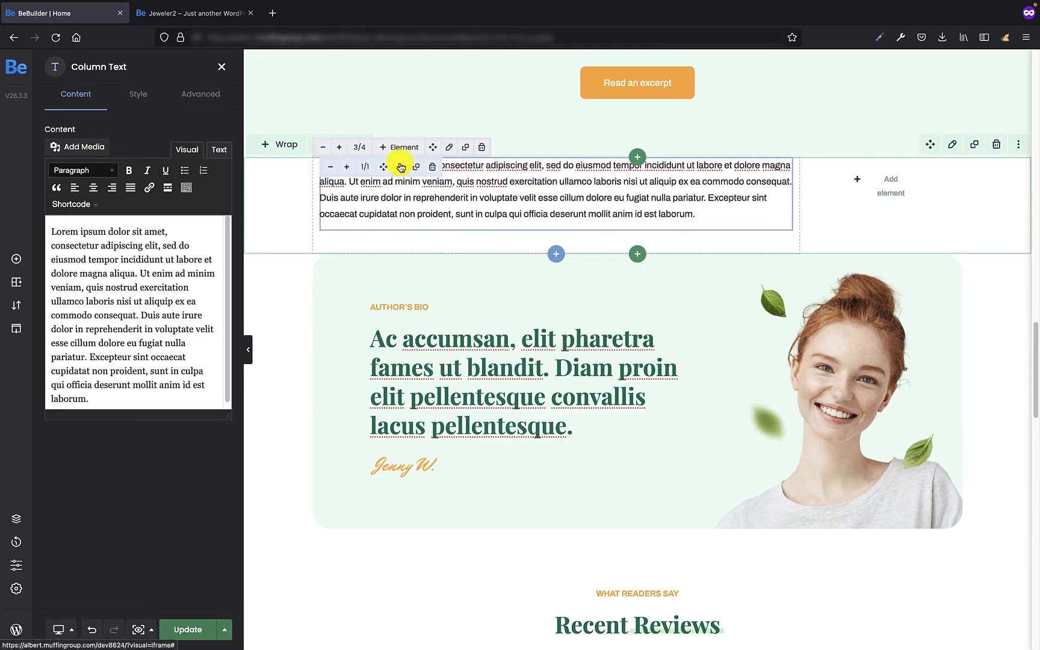
mouse_move(399, 166)
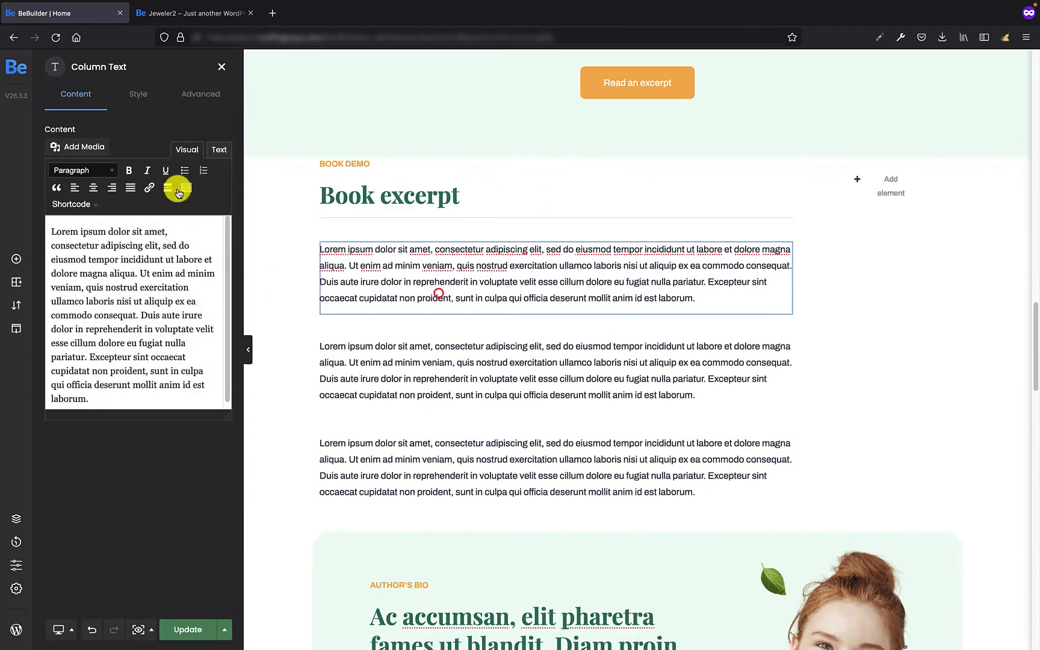
Fill the wide column with the book excerpt headings, Chapter 1 and its paragraphs.
left_click(219, 149)
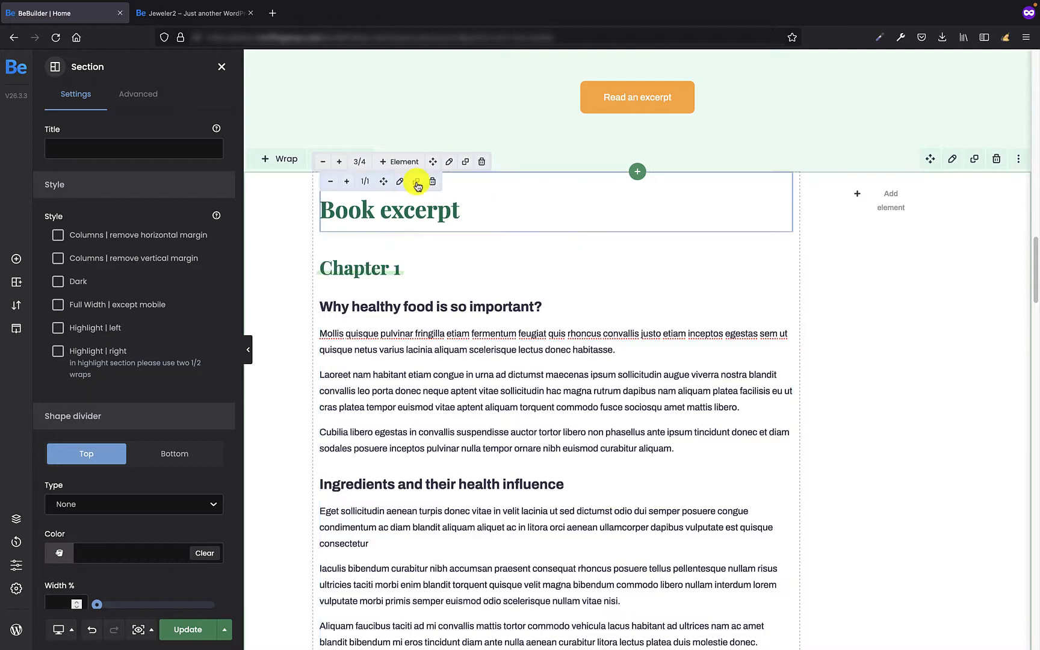
Insert a Table of Contents element into the narrow 1/4 column via the 'table' search.
left_click(418, 181)
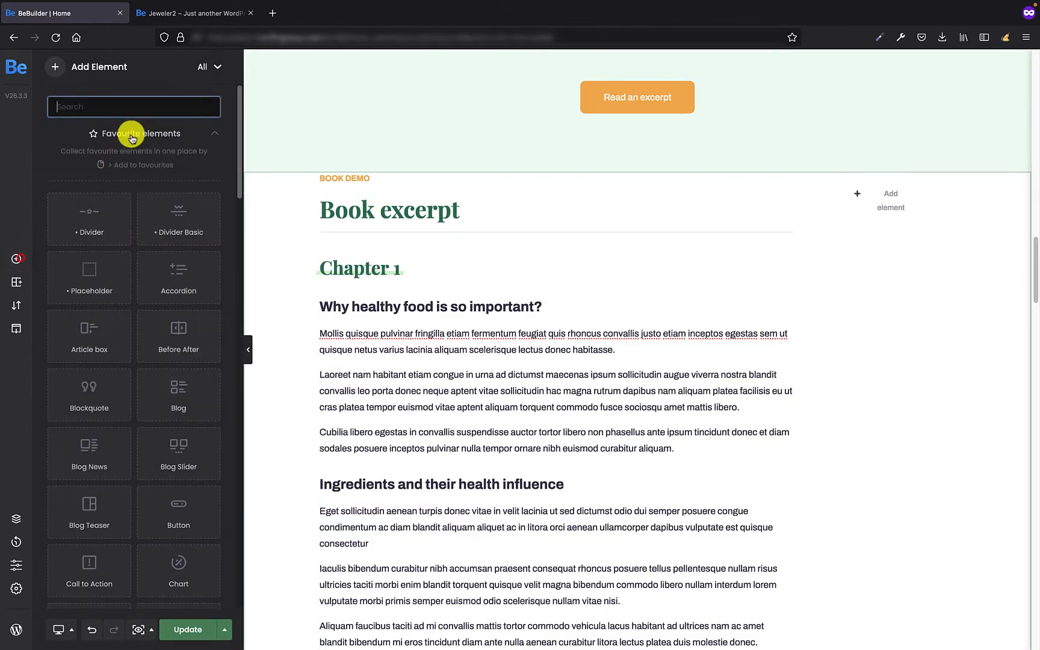
type("table")
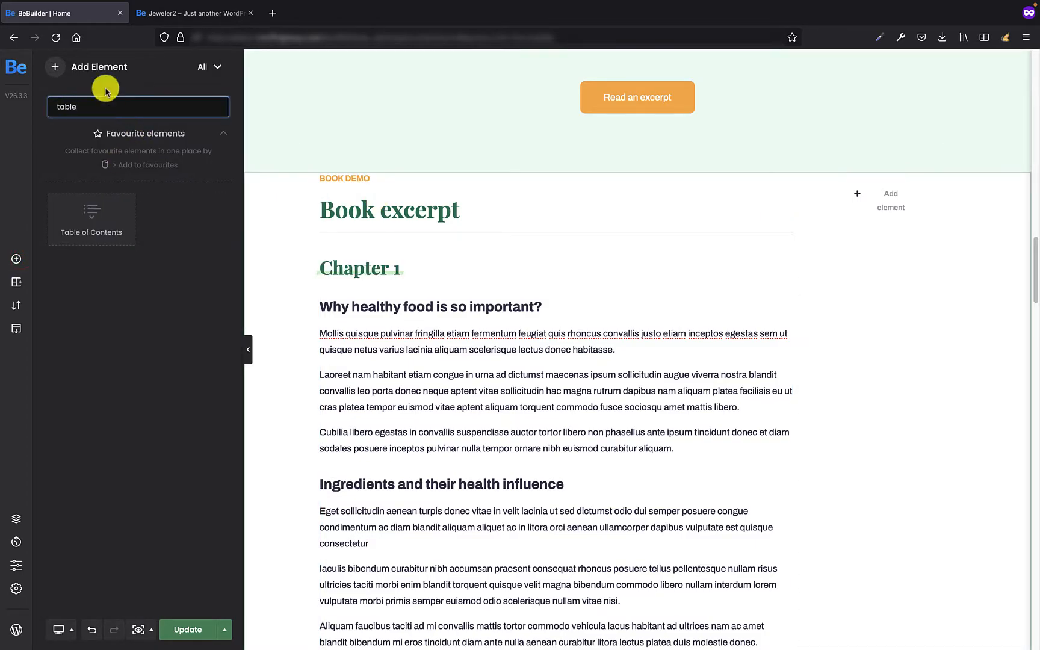
left_click(91, 219)
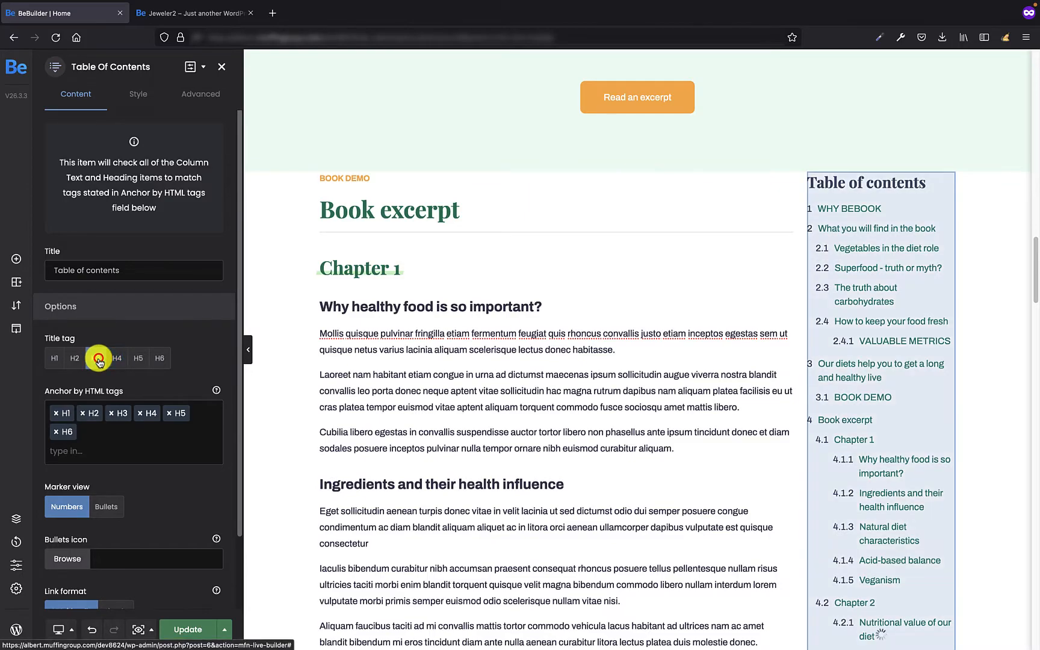
Set the Table of Contents title tag to H4 after trying H2 and H3.
left_click(75, 358)
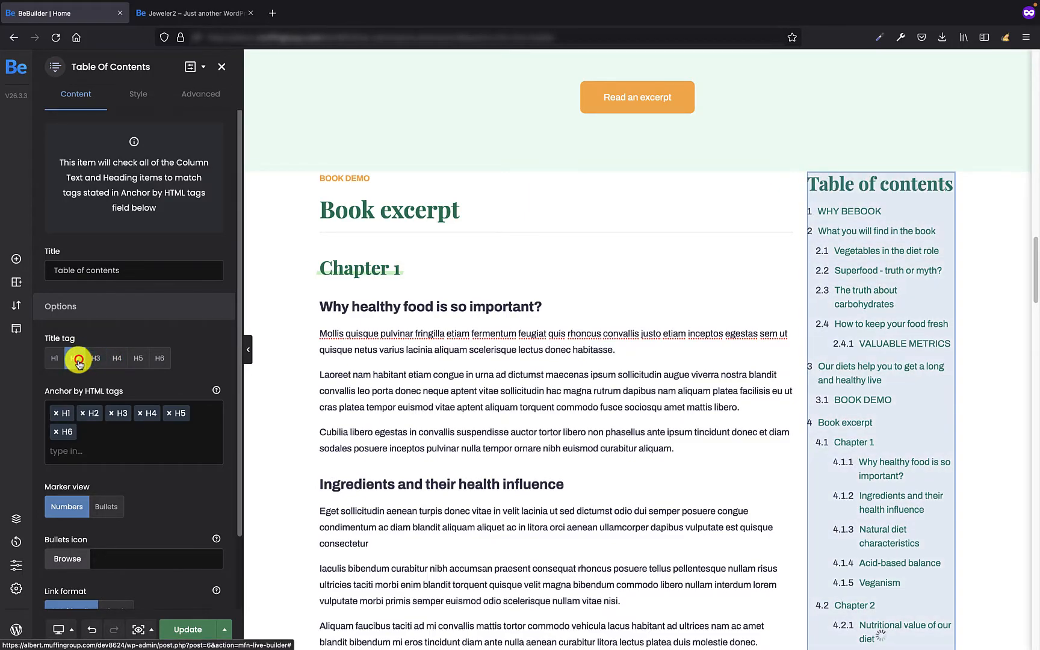
left_click(74, 359)
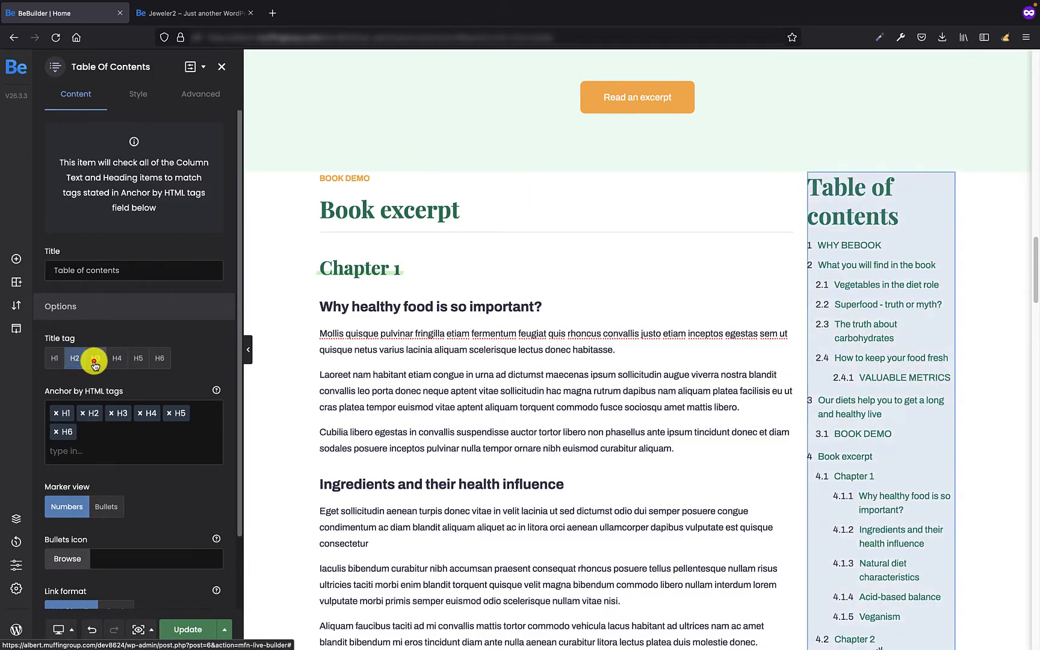
left_click(95, 359)
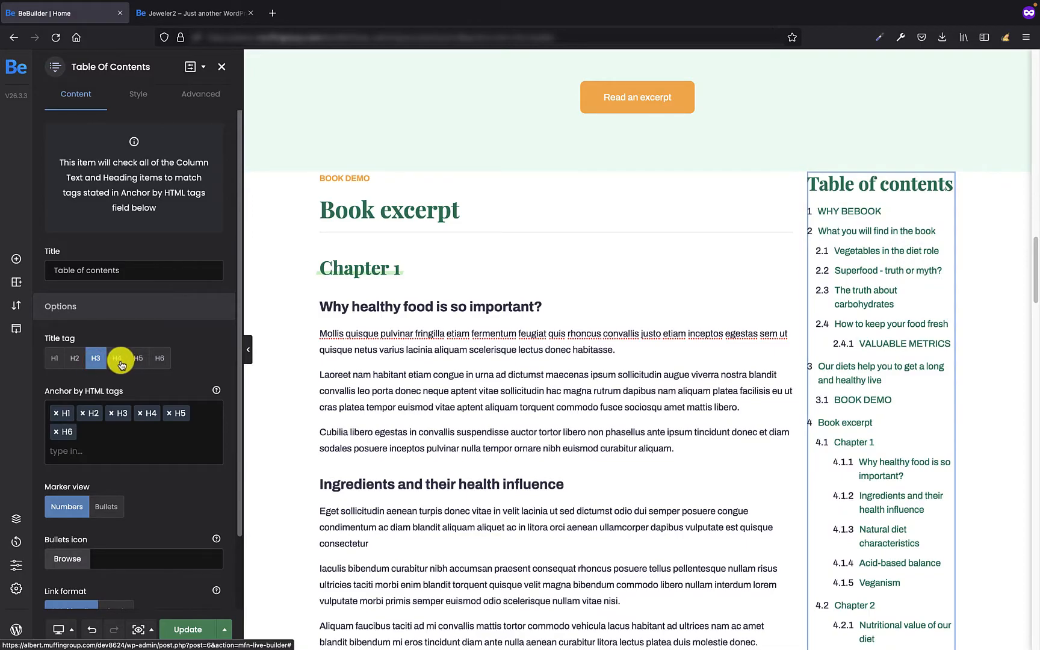
left_click(117, 359)
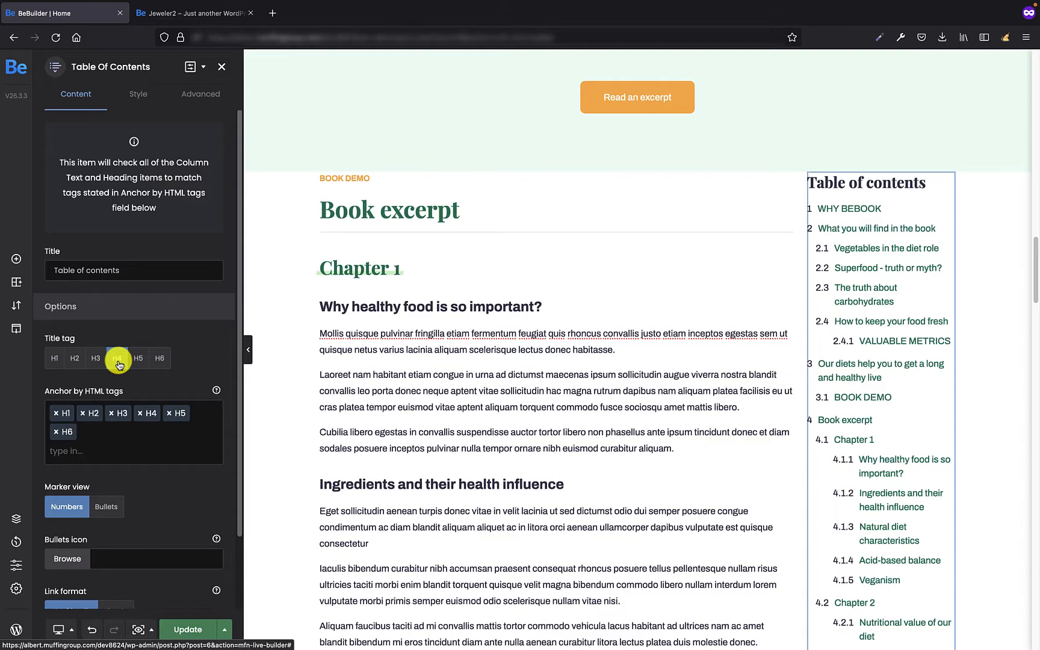
left_click(115, 359)
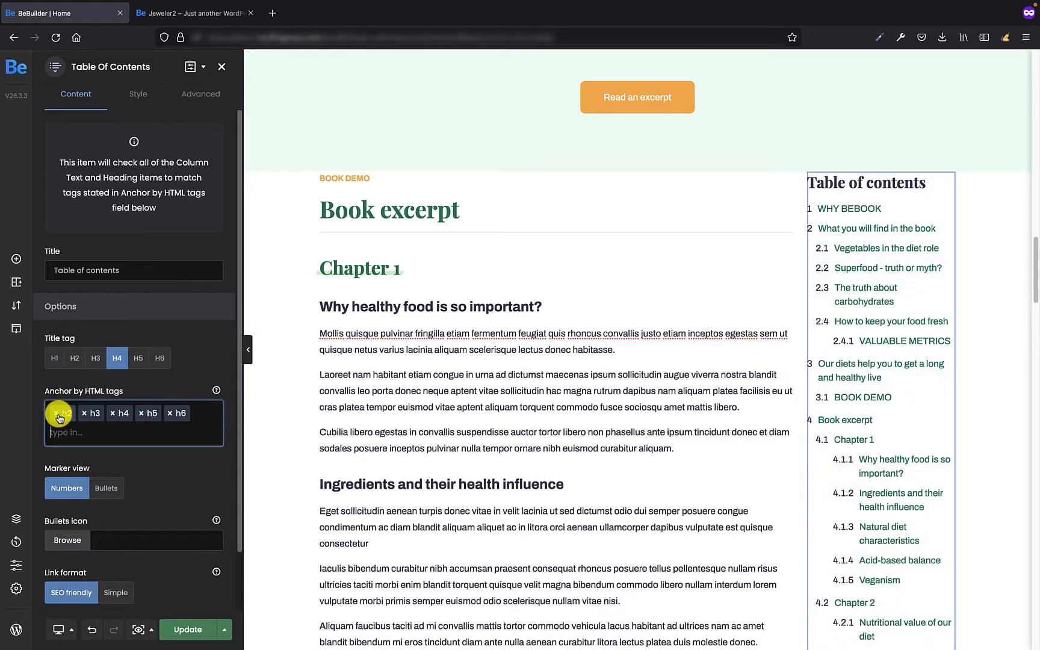
Remove the h1, h2 and another heading tag from Anchor by HTML tags.
left_click(60, 413)
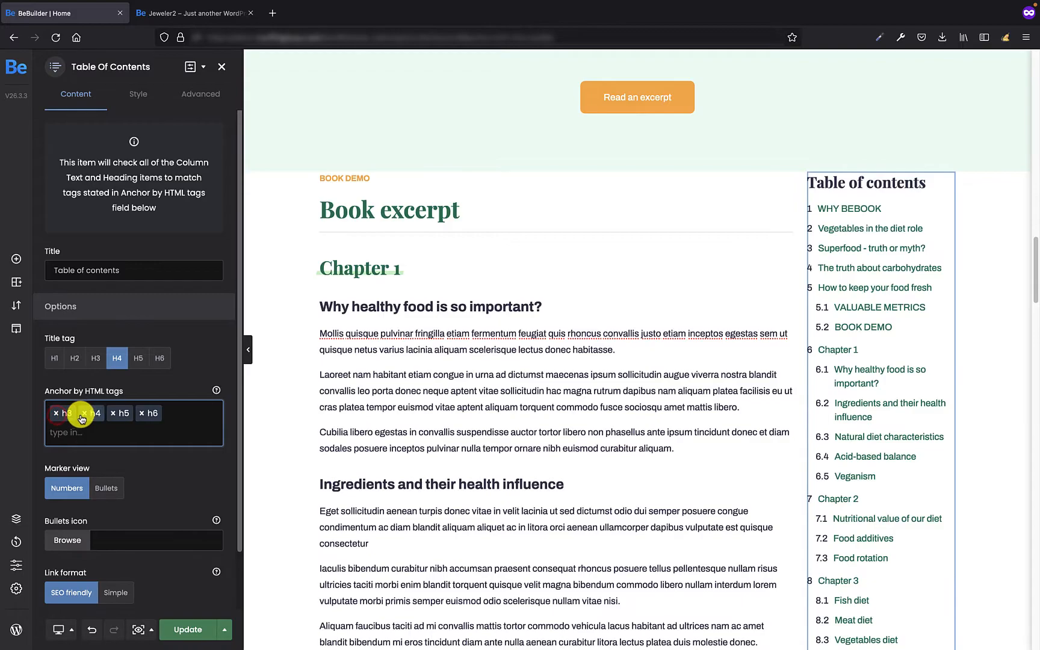
left_click(85, 413)
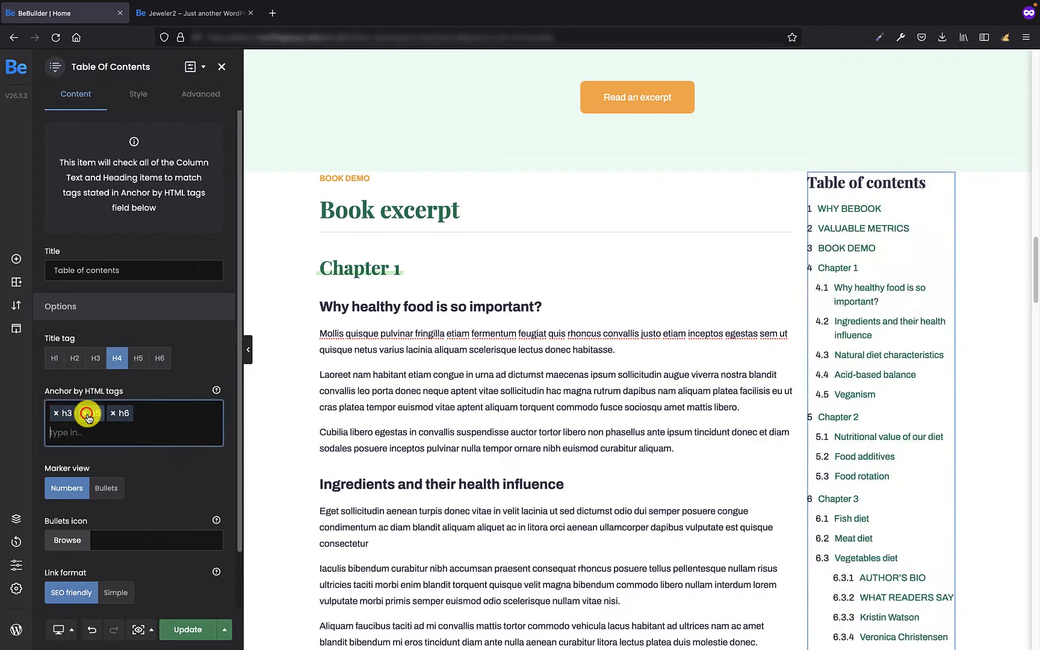
left_click(113, 413)
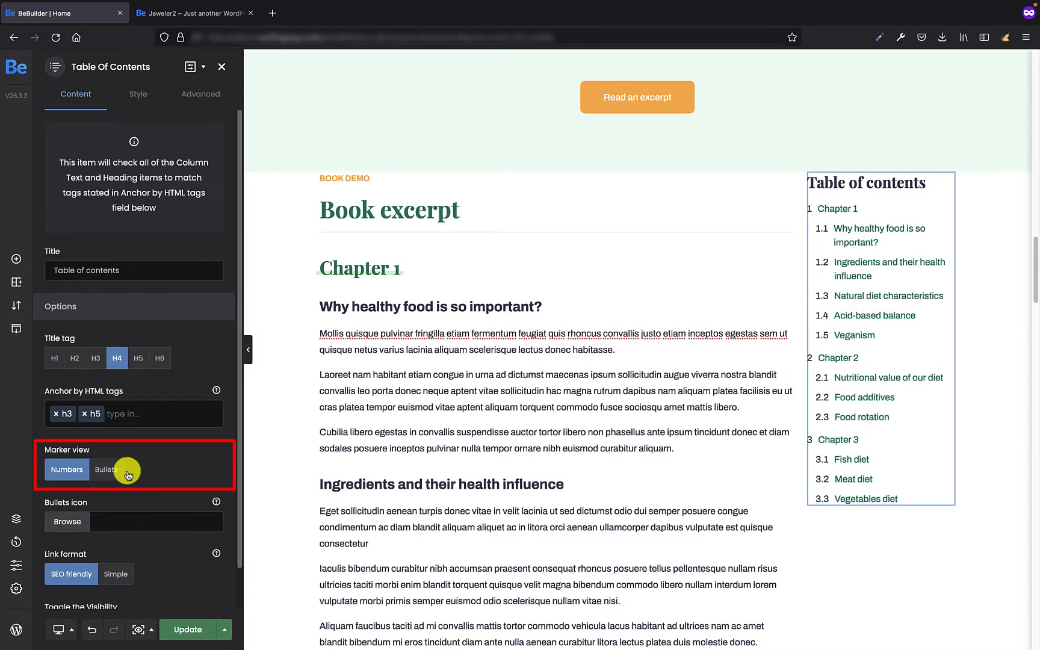
Set the Marker view to Bullets, settling on it after retrying Numbers.
left_click(106, 470)
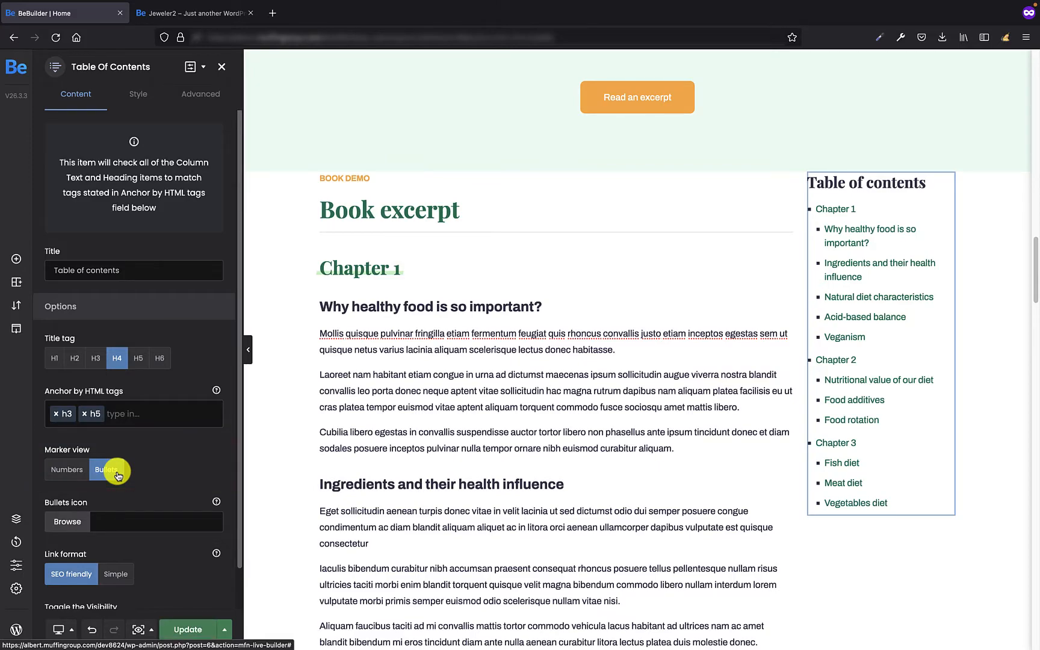
left_click(67, 470)
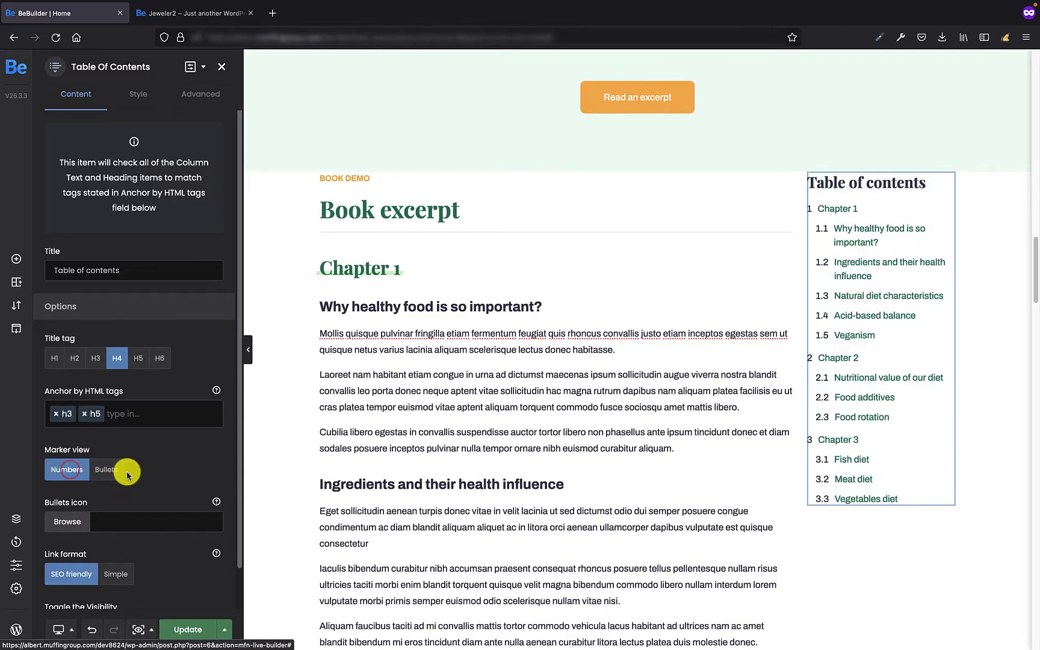
left_click(106, 469)
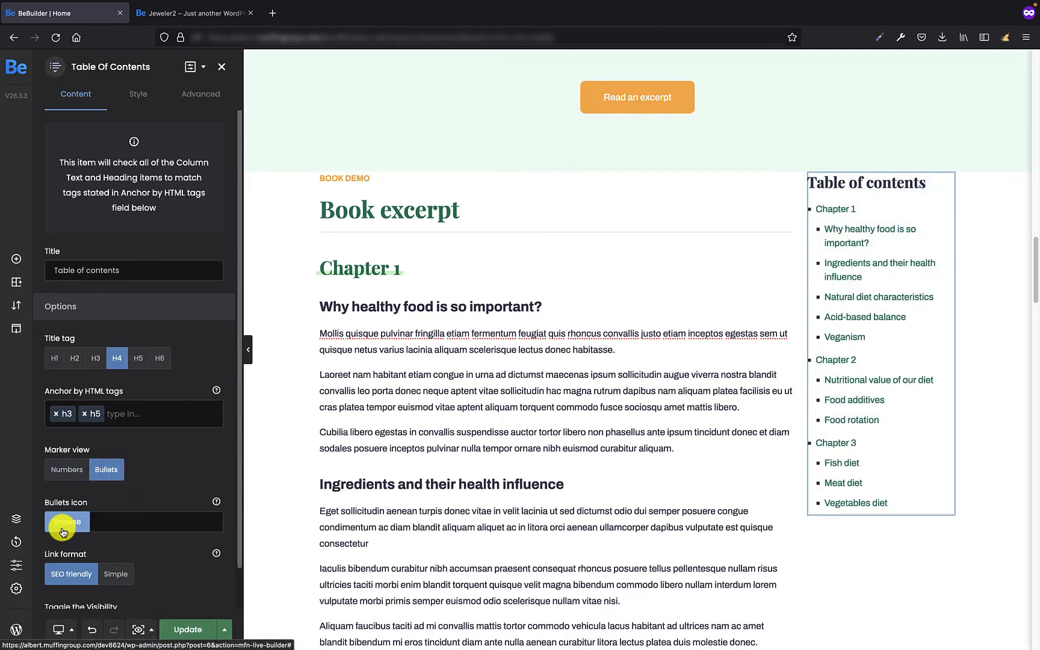
Choose the Font Awesome chevron-right icon for the bullets, searching 'right'.
left_click(67, 521)
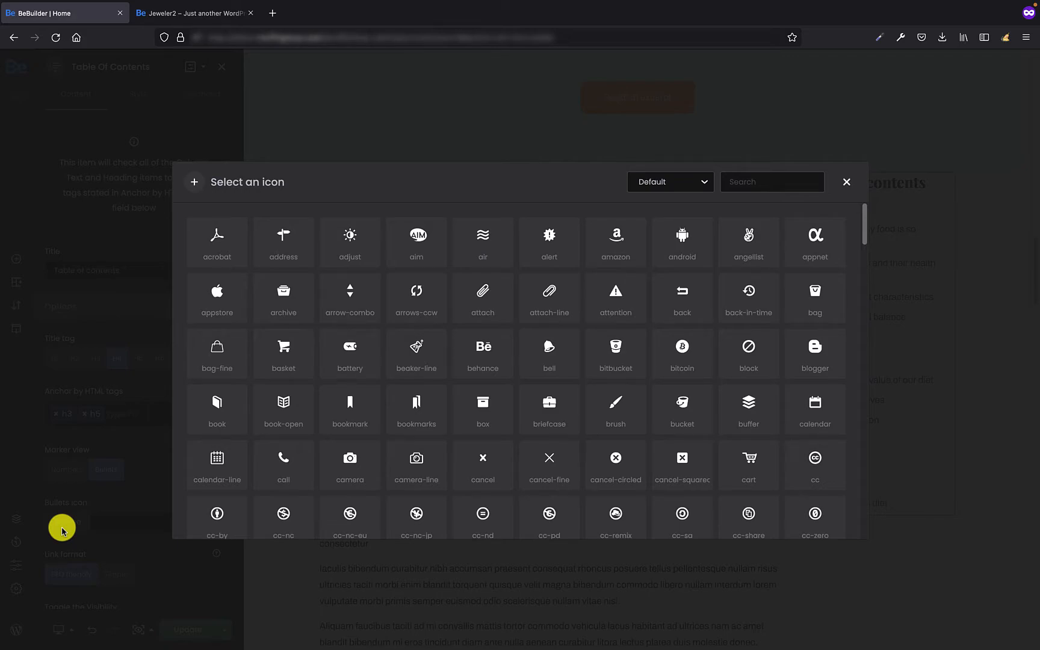
left_click(772, 181)
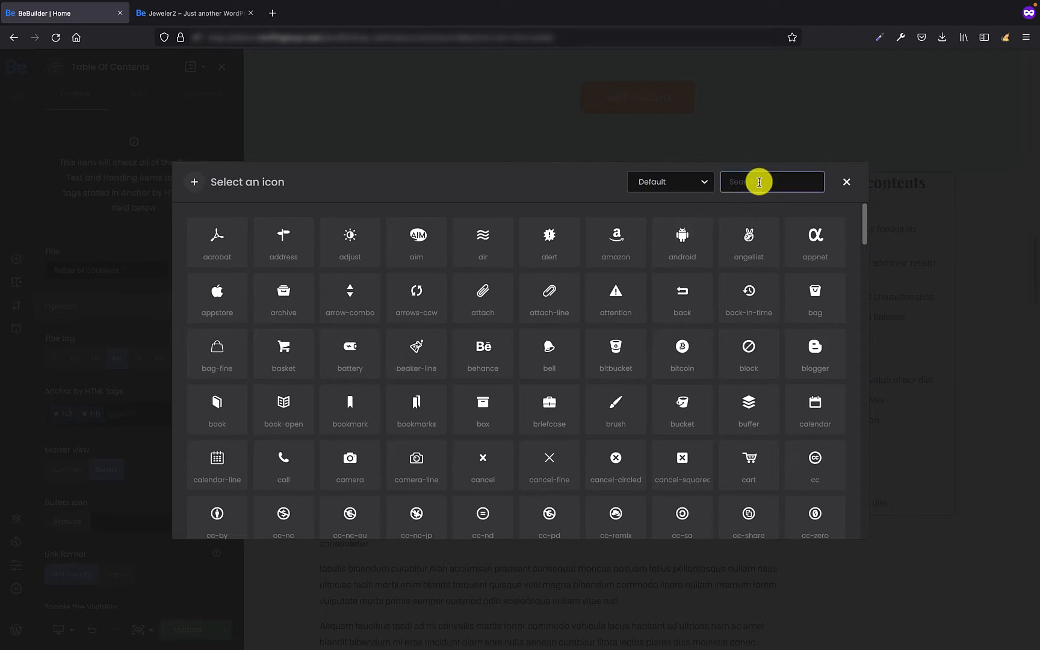
left_click(772, 182)
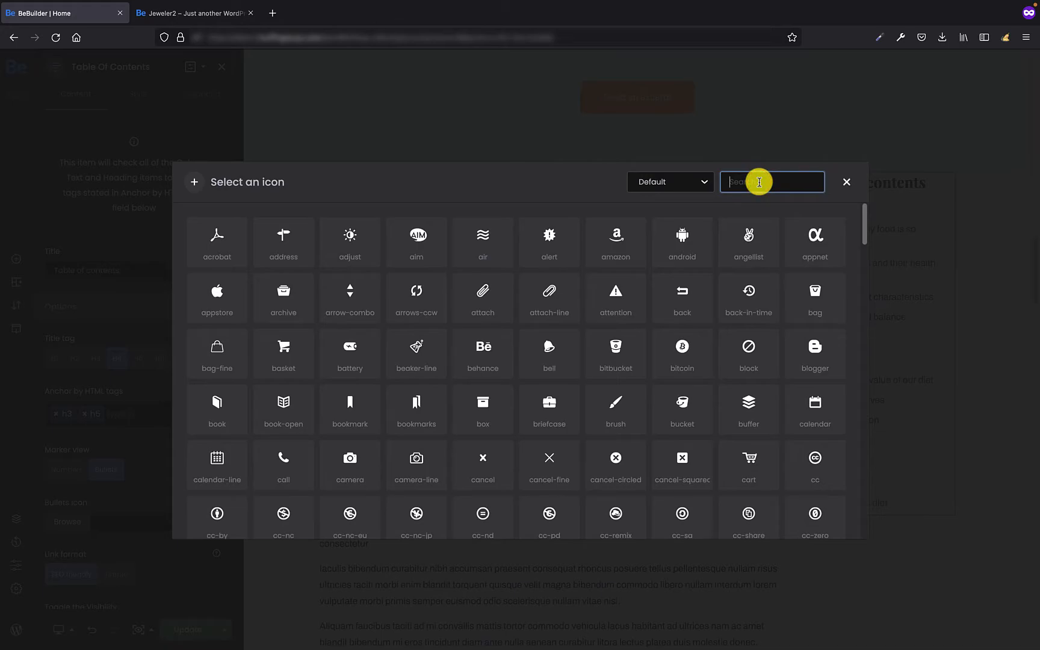
type("rig")
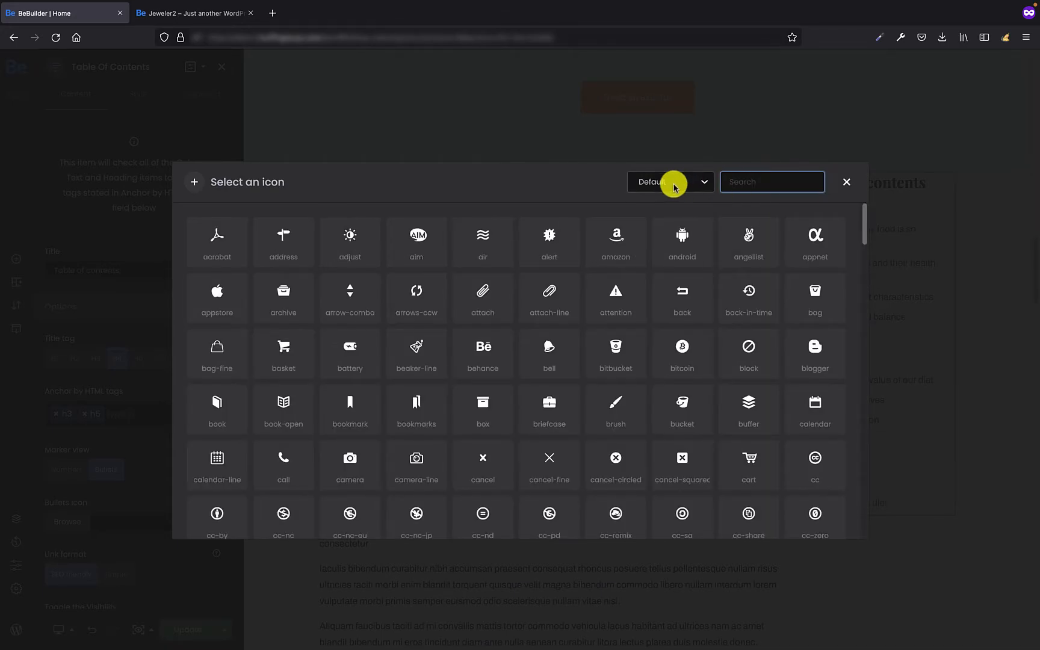
left_click(668, 181)
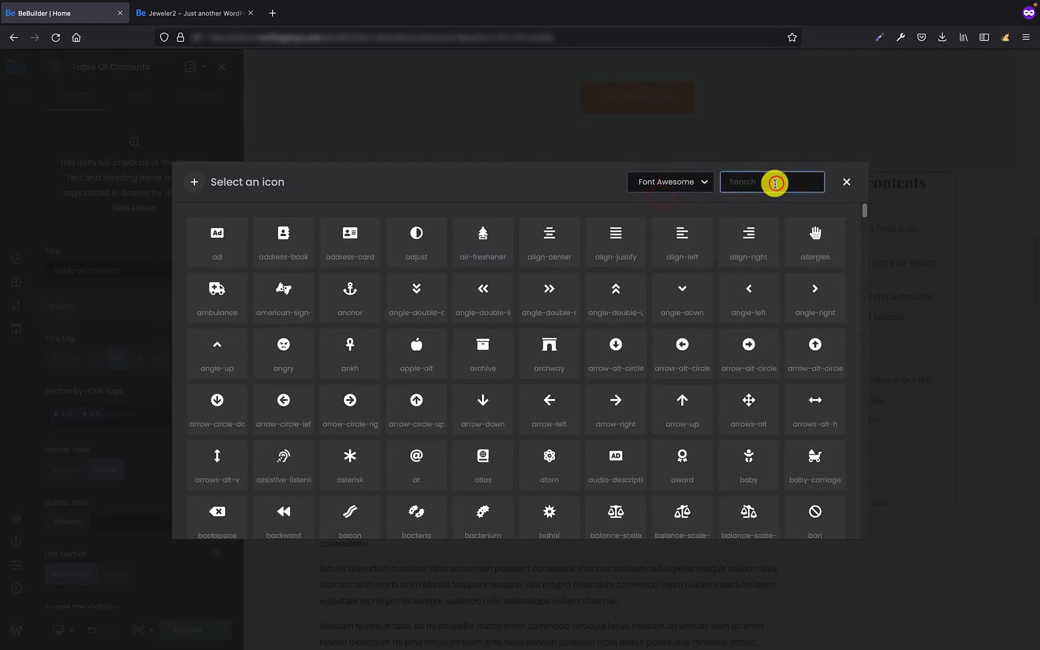
left_click(771, 182)
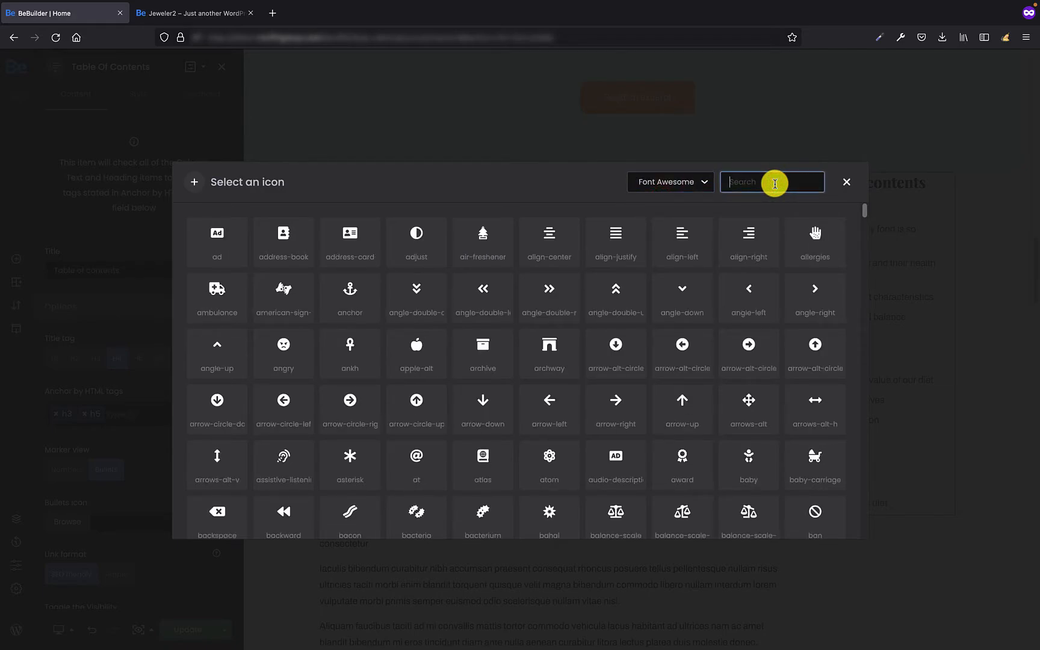
type("right")
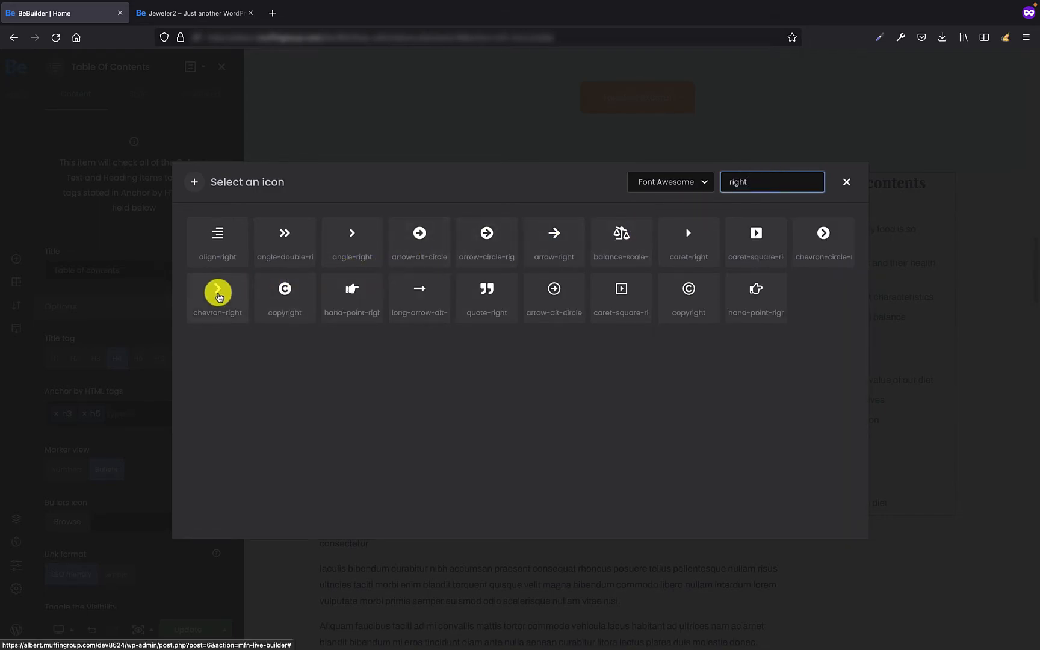
left_click(216, 296)
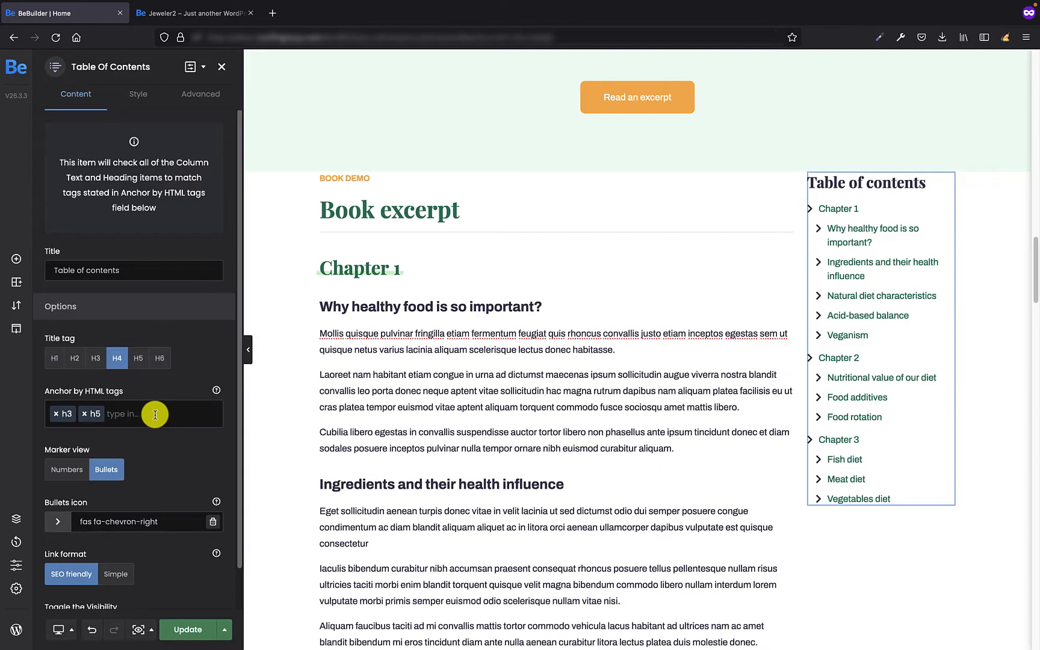
Set Toggle the Visibility to Enable so a Hide link appears beside the title.
scroll("down", 3)
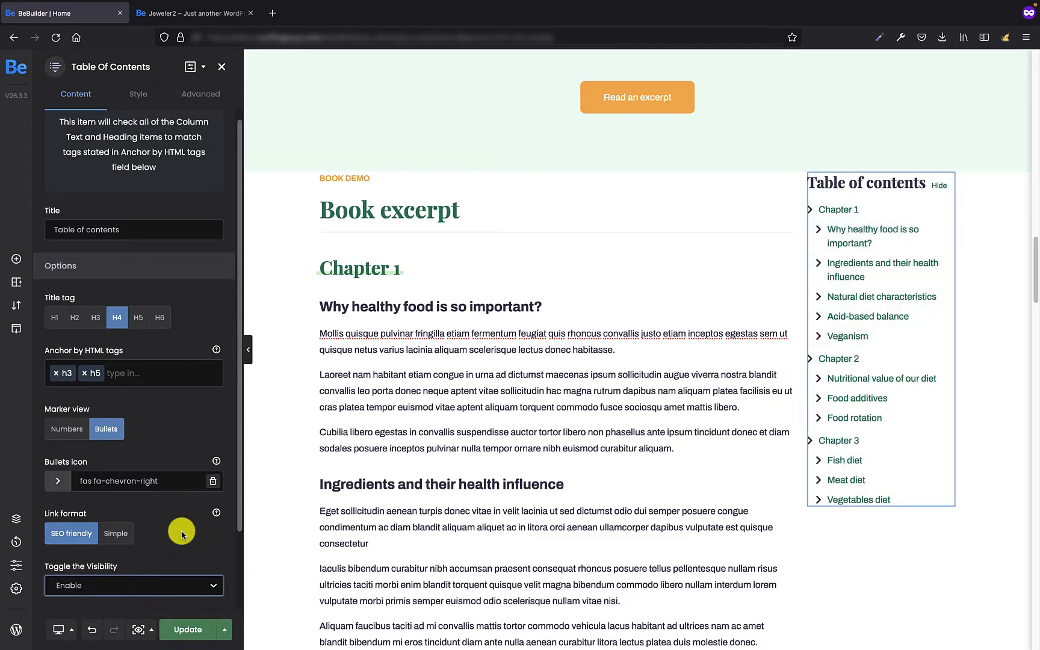
Set Toggle the Visibility to 'Enable and hide initially' so the contents start collapsed.
left_click(133, 585)
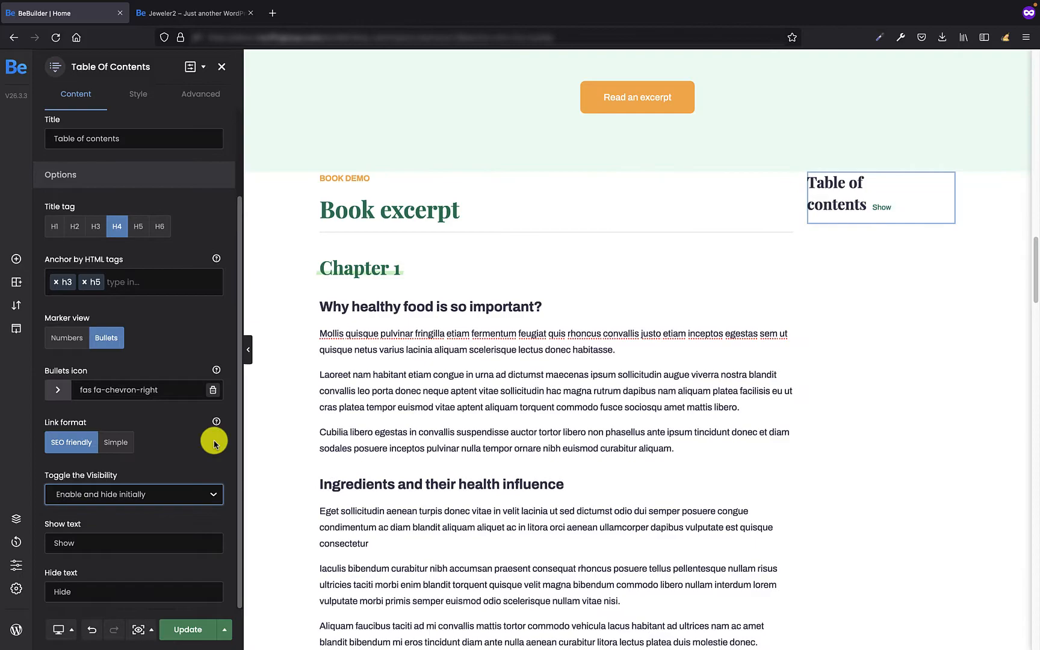
mouse_move(206, 444)
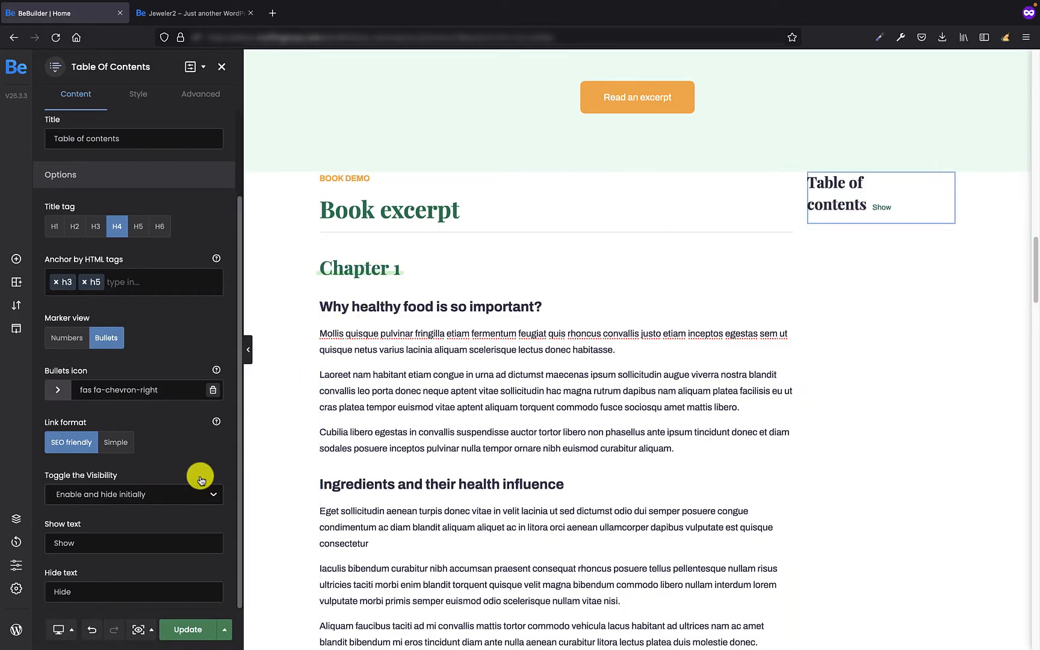
left_click(132, 495)
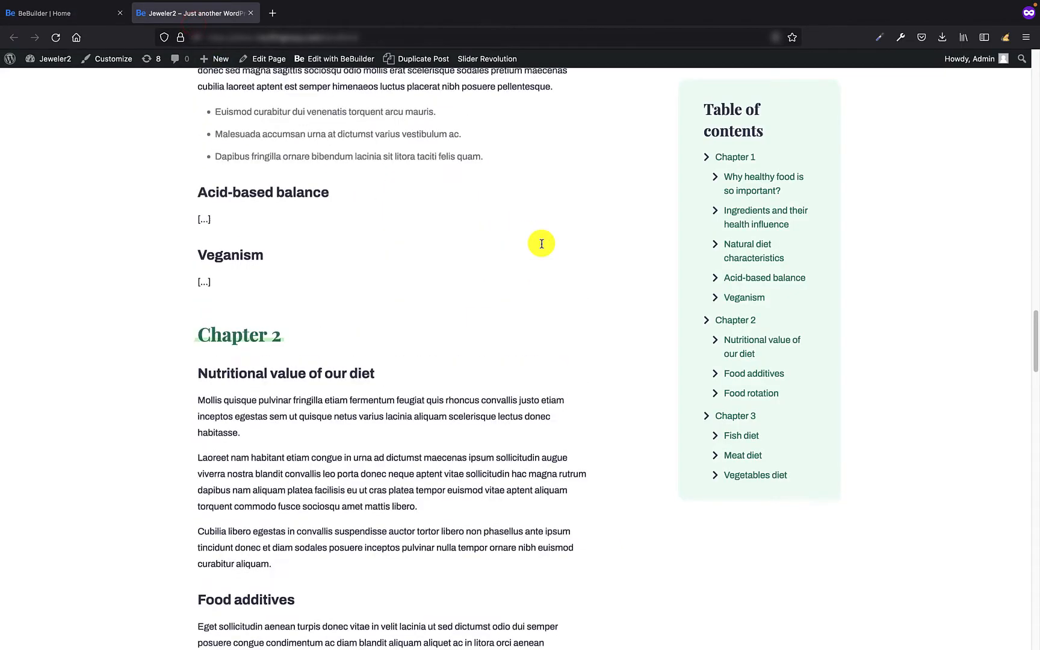
Set Toggle the Visibility to Disable so the full list always shows.
scroll("down", 3)
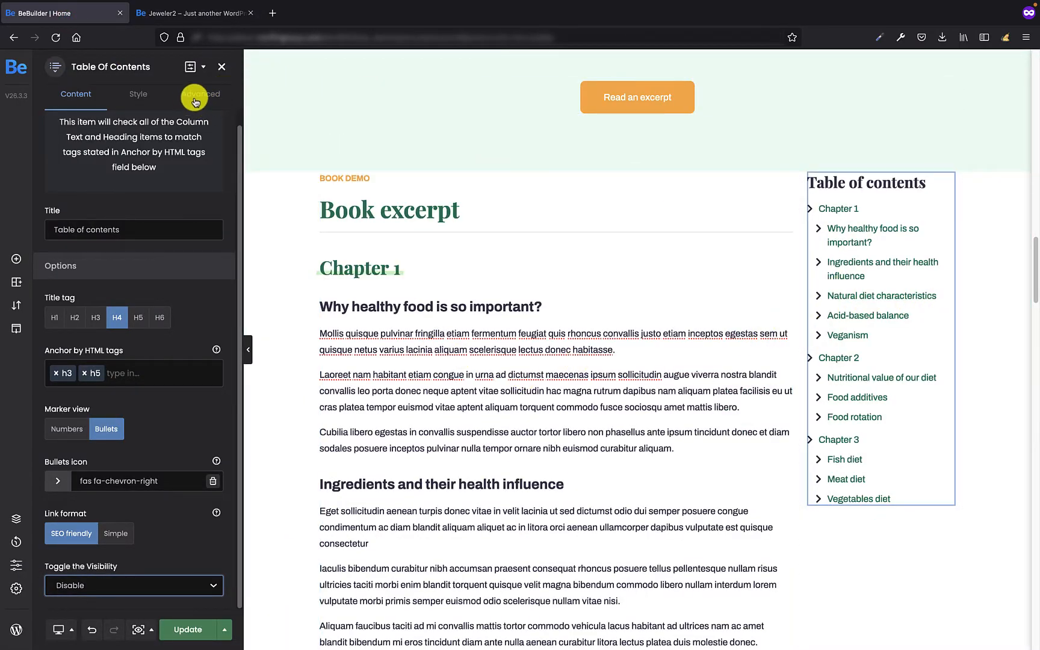
Apply 32px linked padding, an outer margin and a #ecfdf5 light green background to the TOC.
left_click(199, 94)
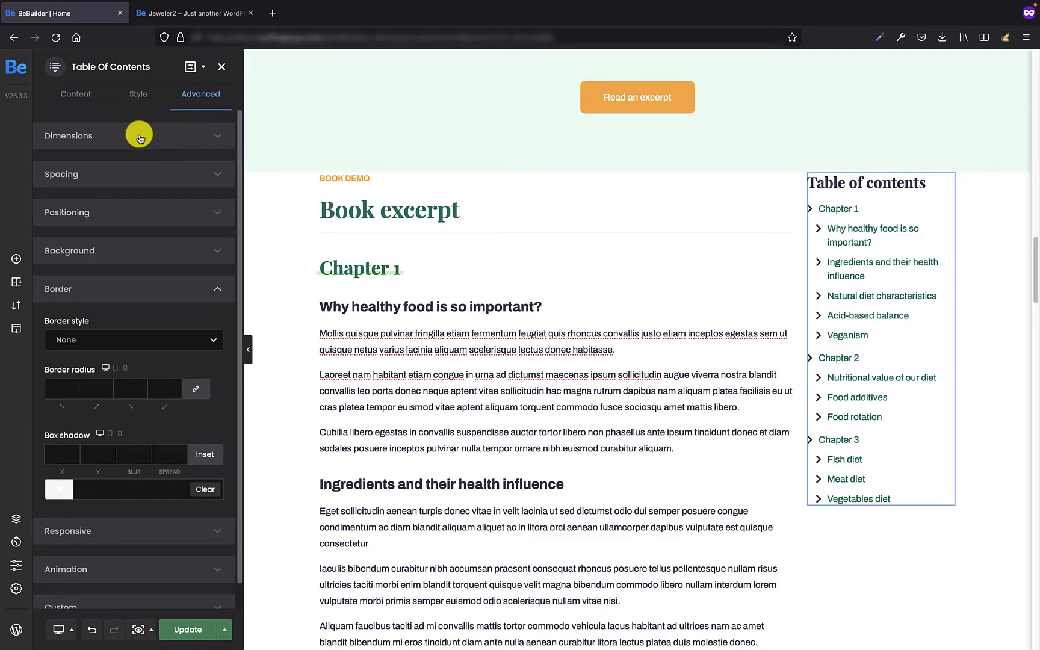
left_click(61, 173)
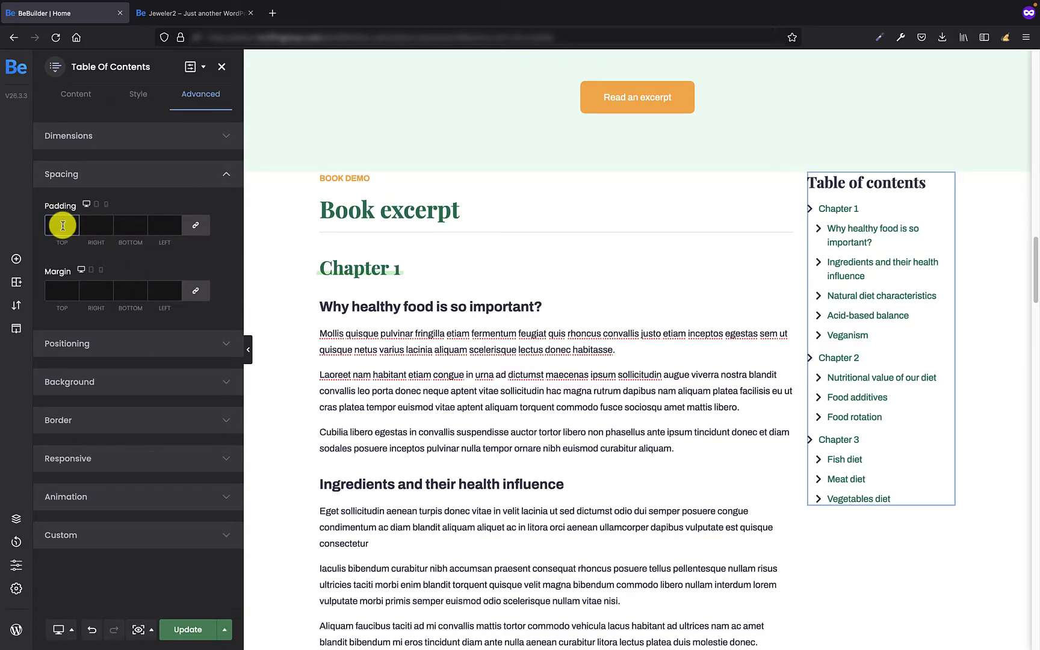
type("32px")
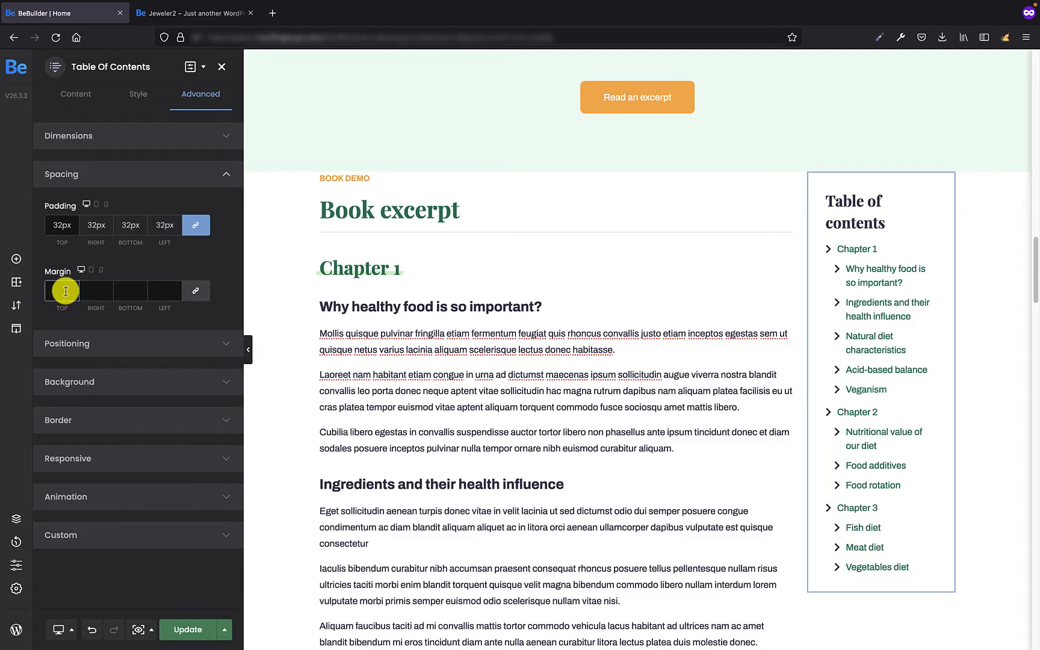
type("2")
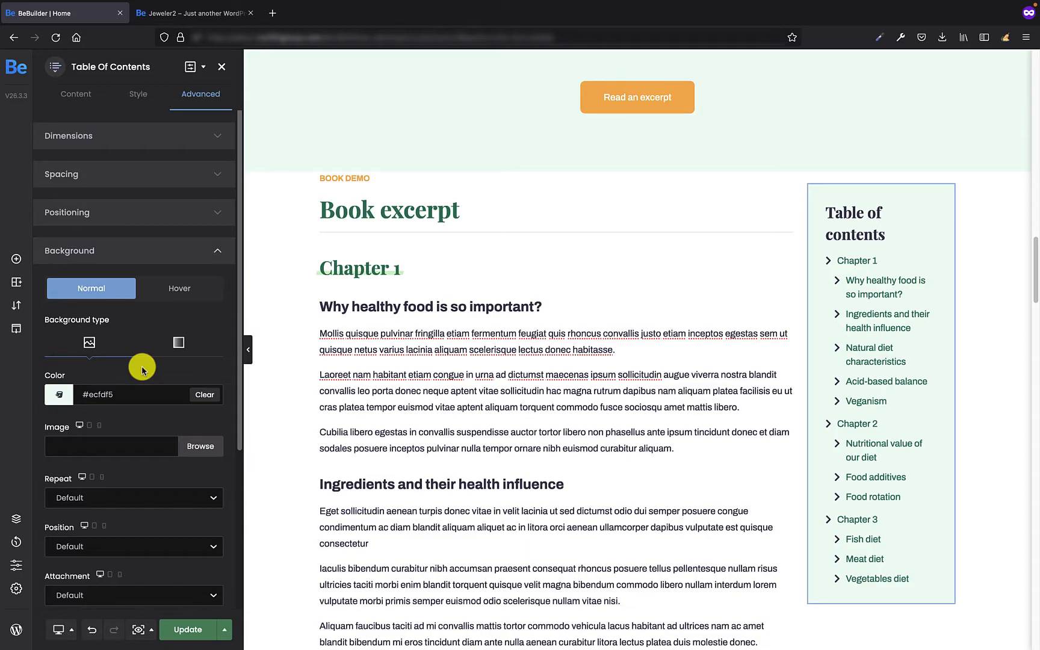
Give the TOC box a 15px border radius on all corners via the linked fields.
scroll("down", 3)
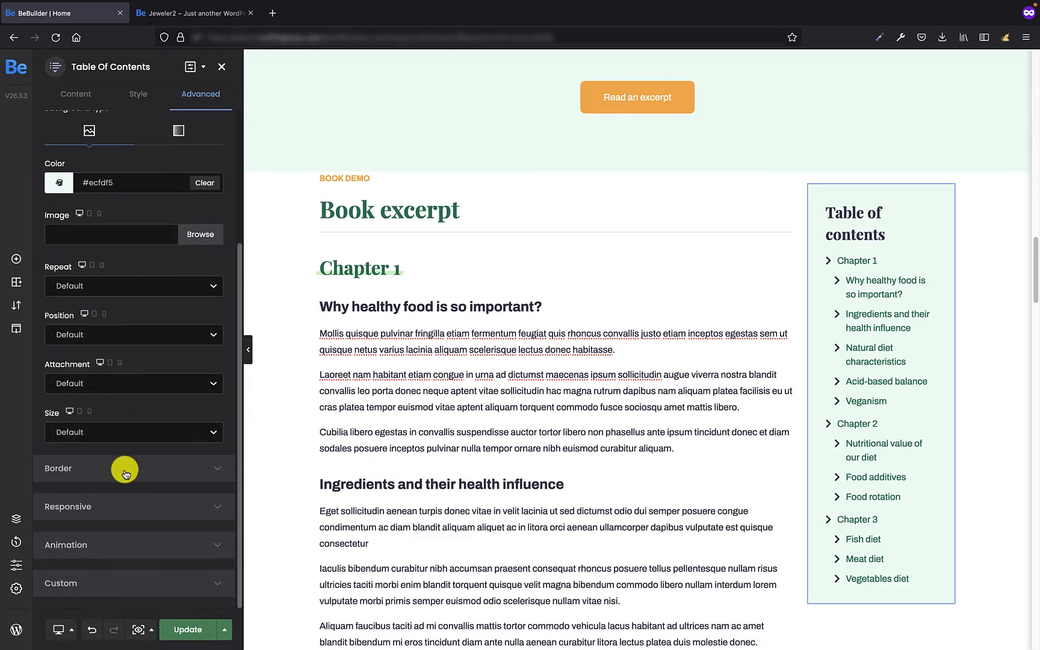
left_click(125, 468)
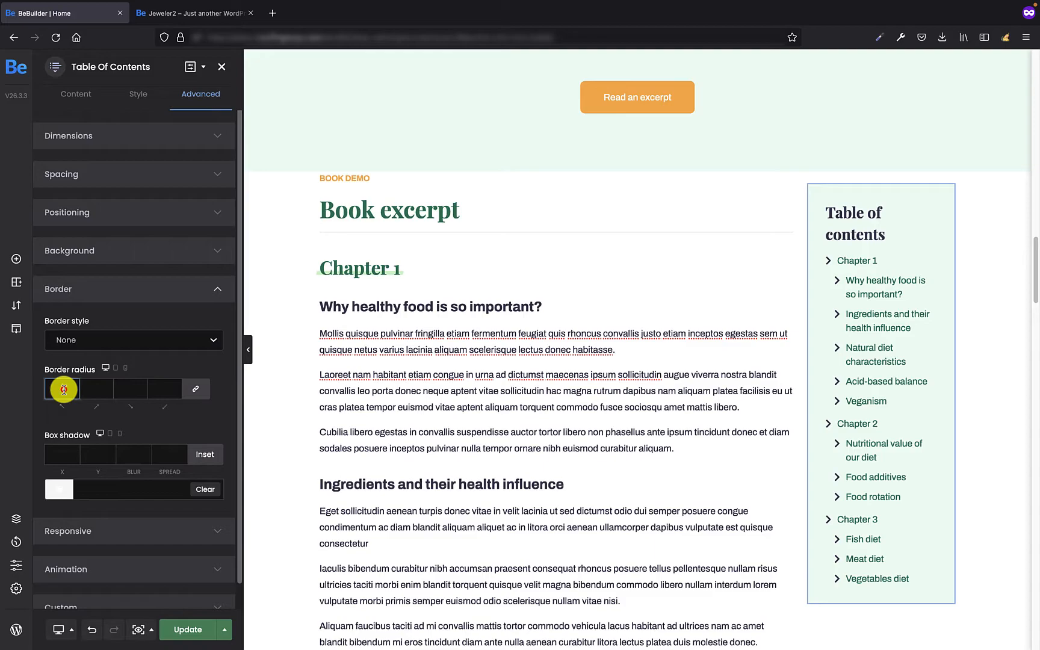
type("15px")
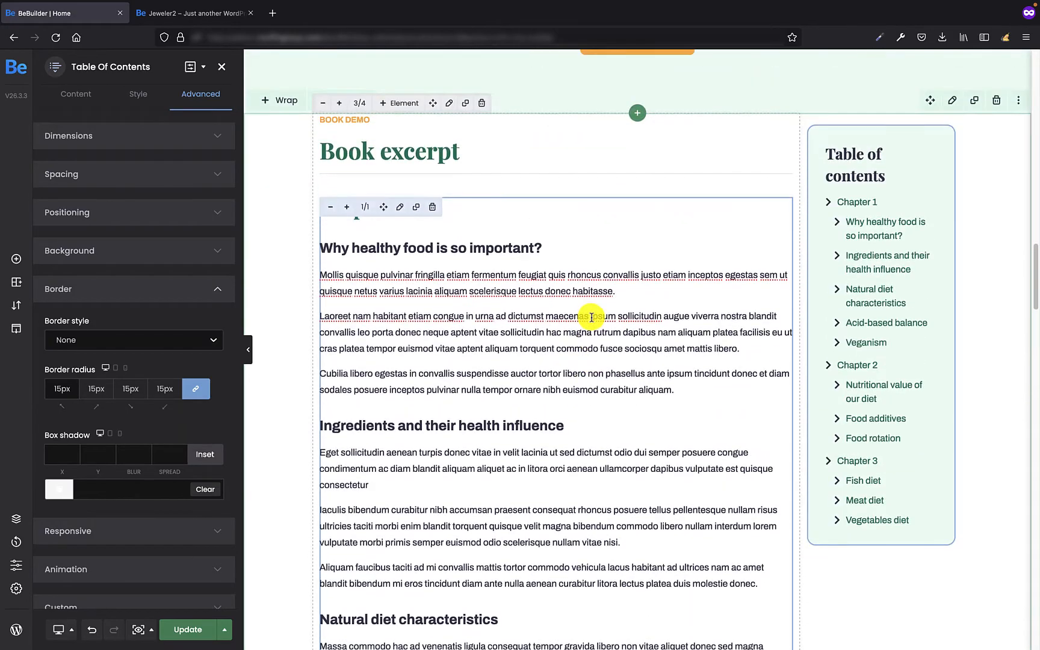
left_click(193, 12)
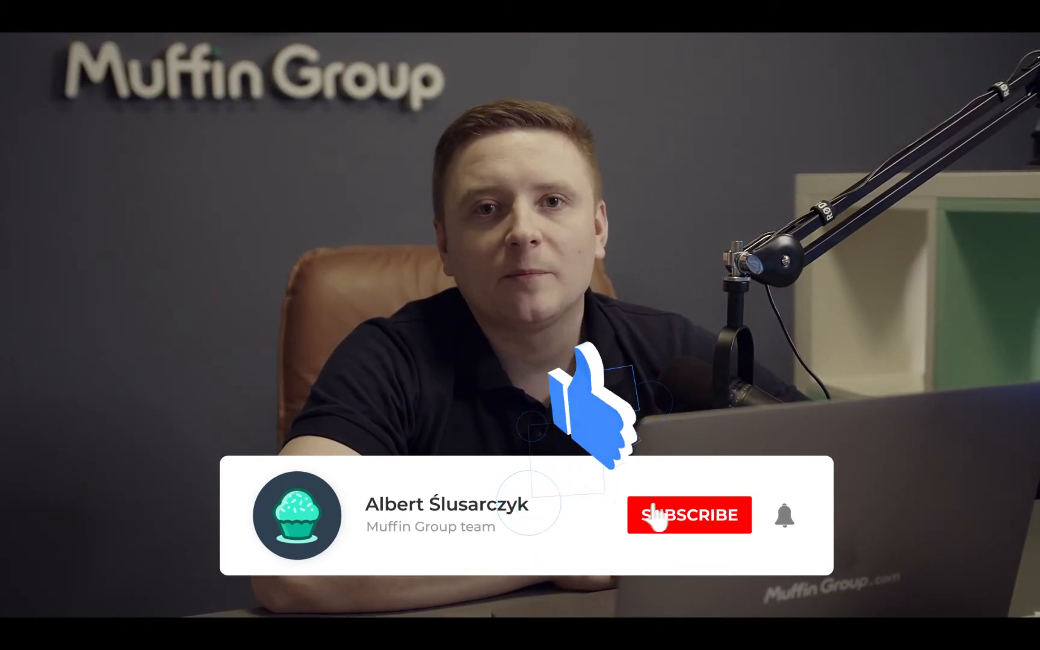
left_click(689, 516)
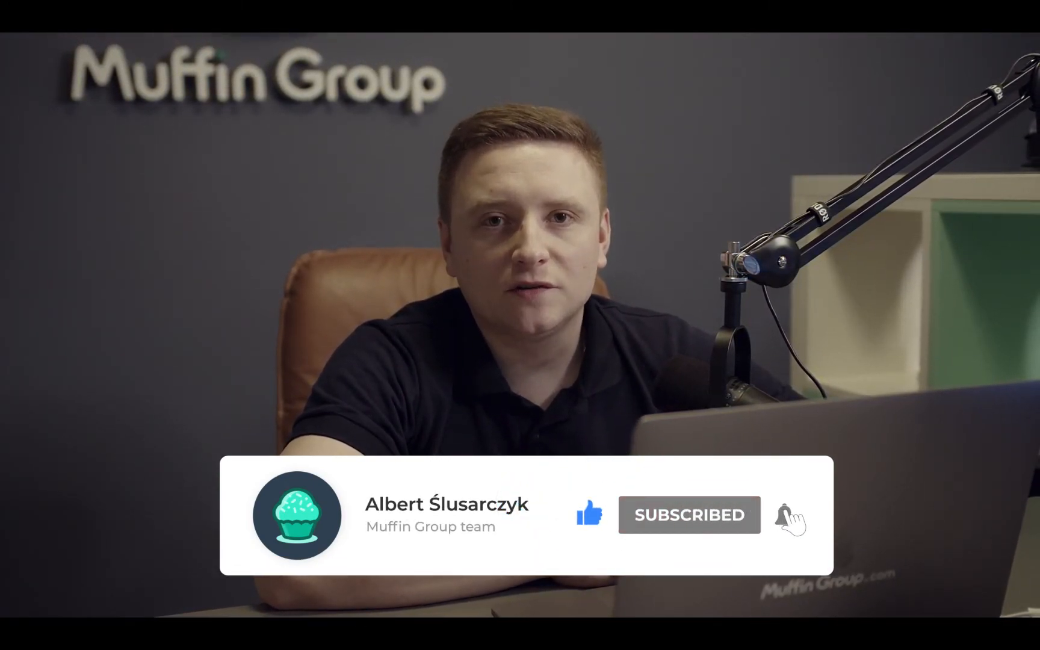